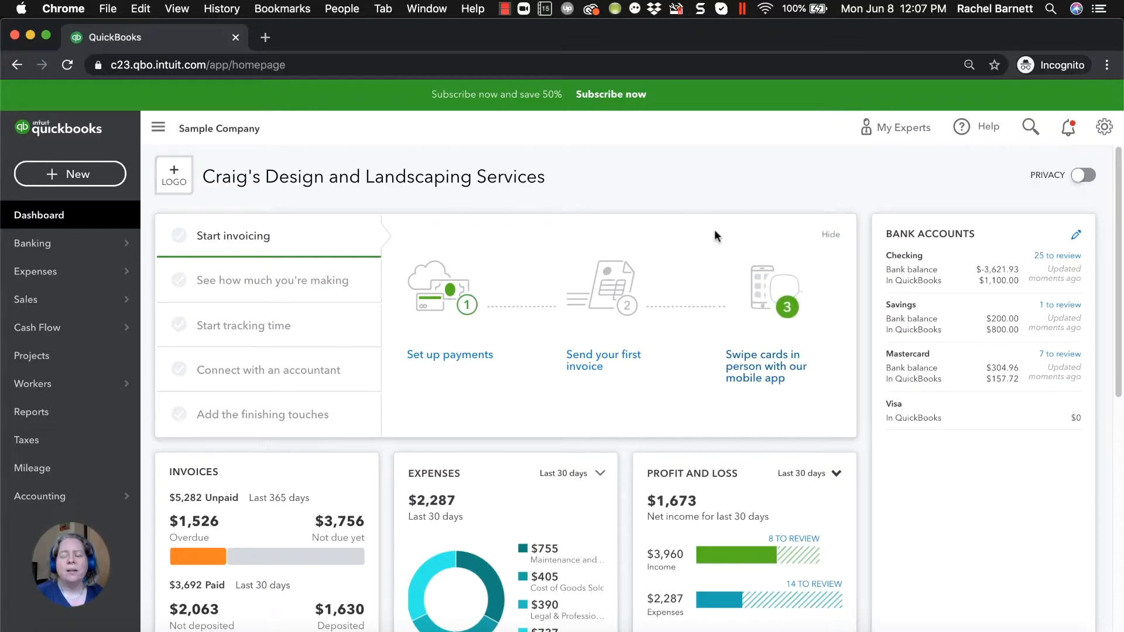
mouse_move(717, 192)
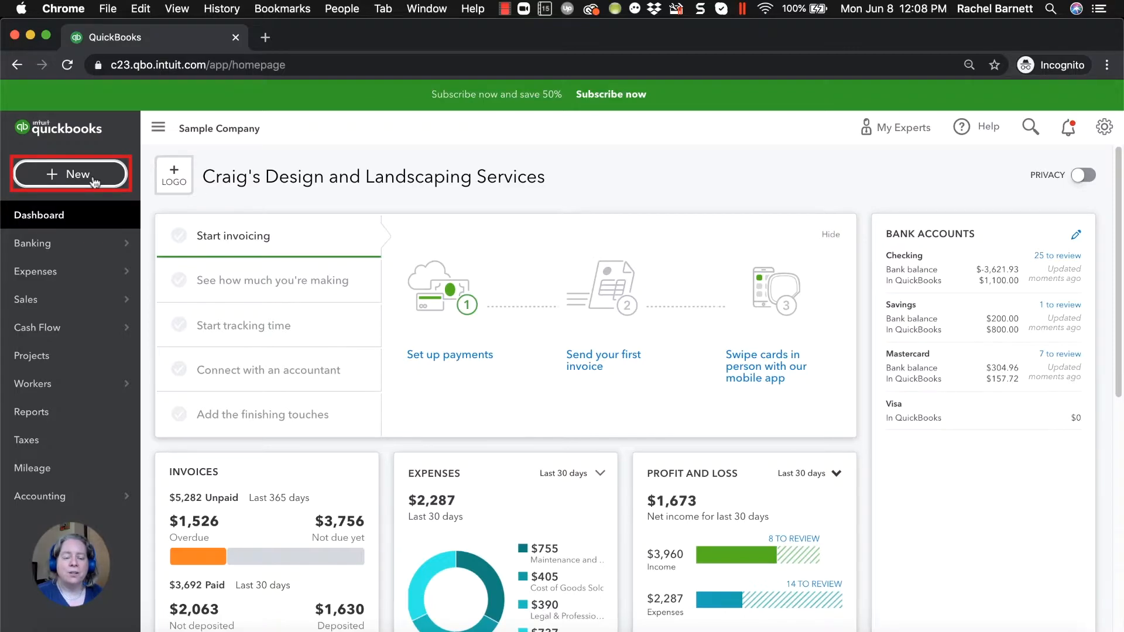
Start a new bank deposit with Checking as the receiving account
click(71, 175)
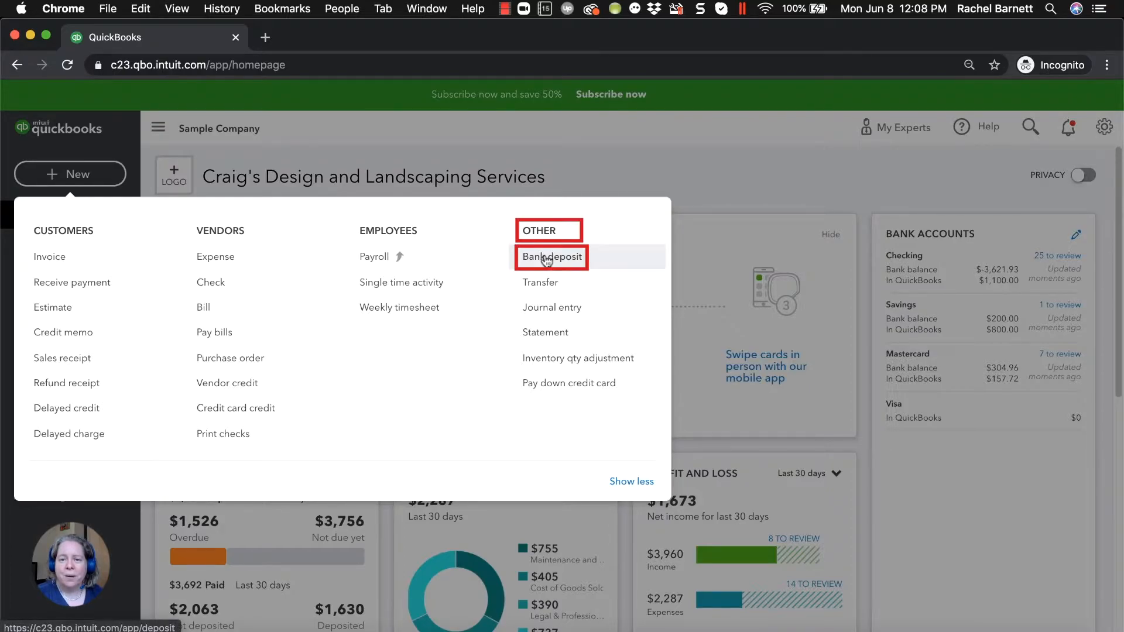
click(552, 257)
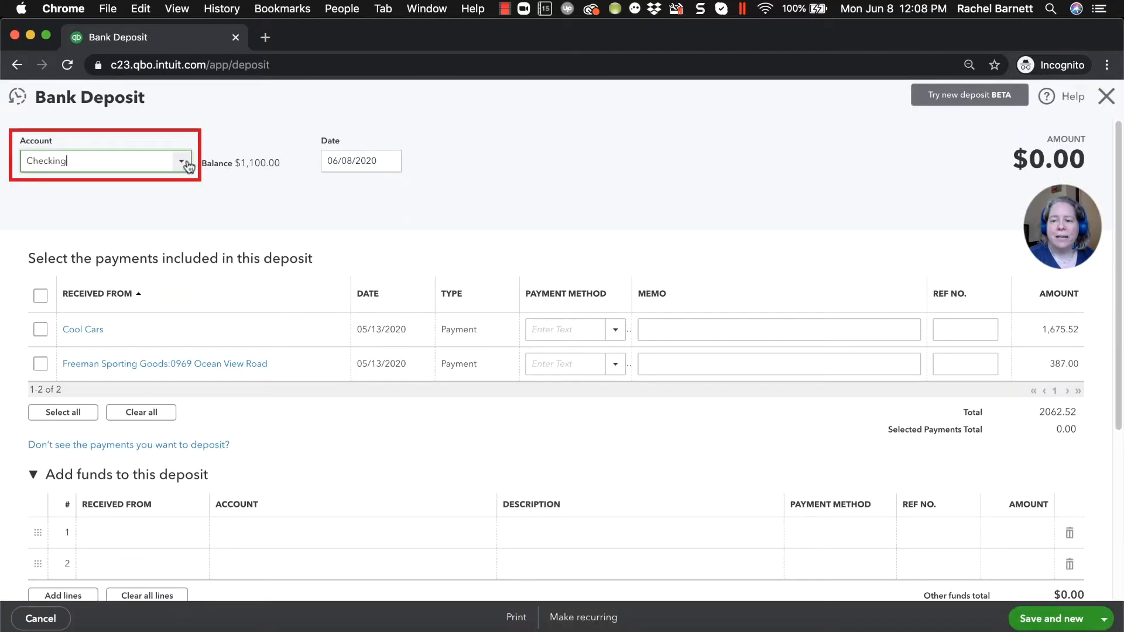
click(186, 161)
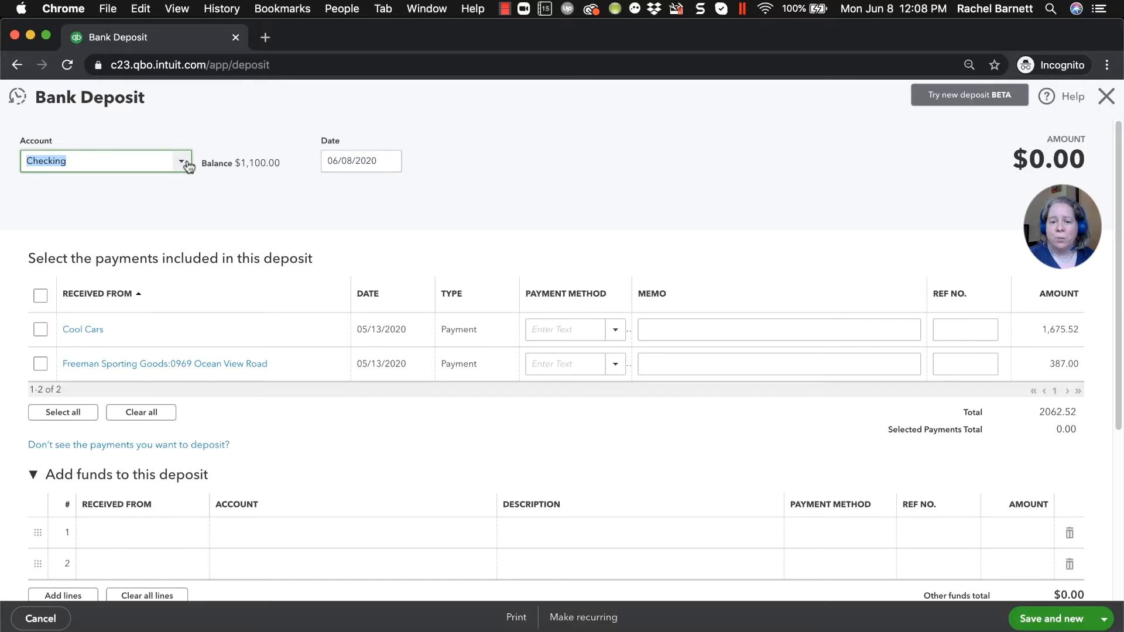
click(360, 161)
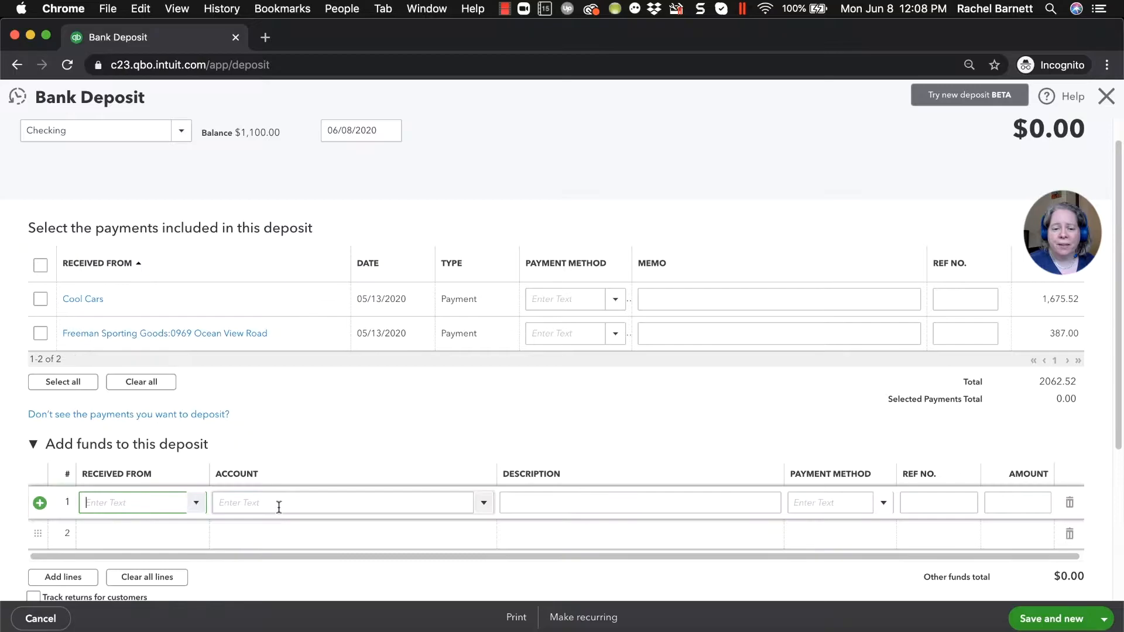
Add a new income account named Bellevue Farmers Market on the first funds line
click(484, 502)
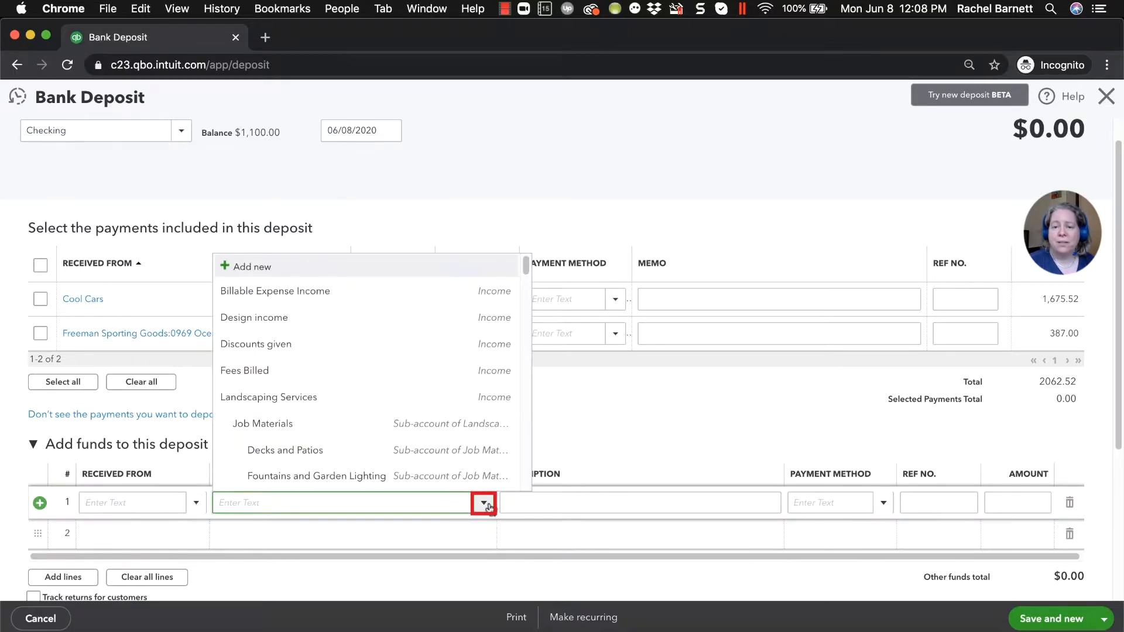
mouse_move(427, 344)
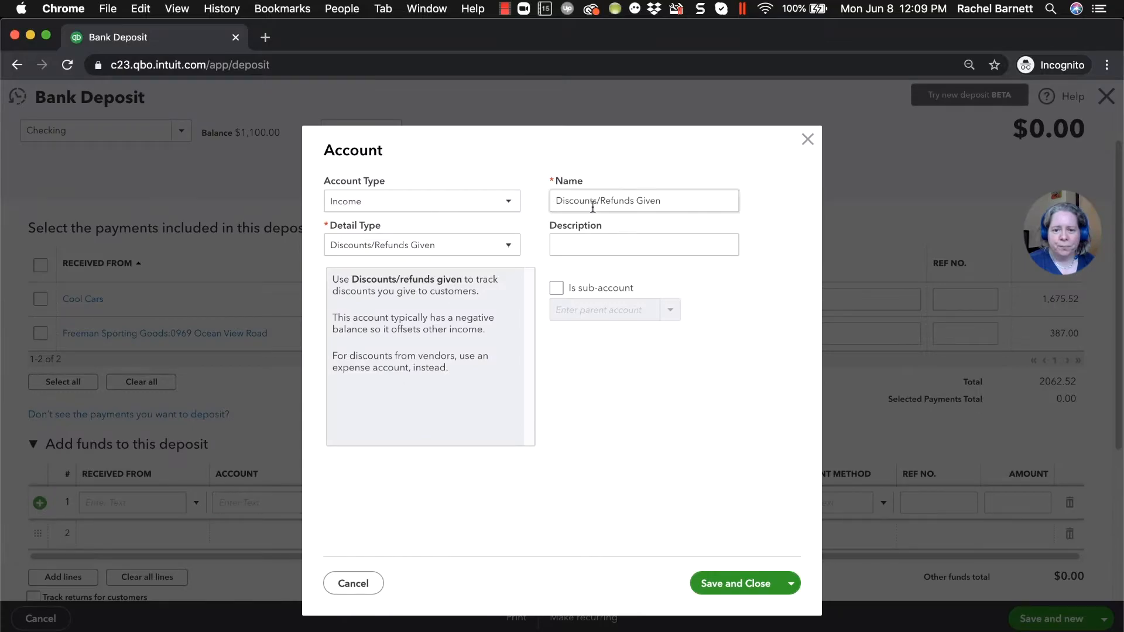
text(Bellevue Farmers Market)
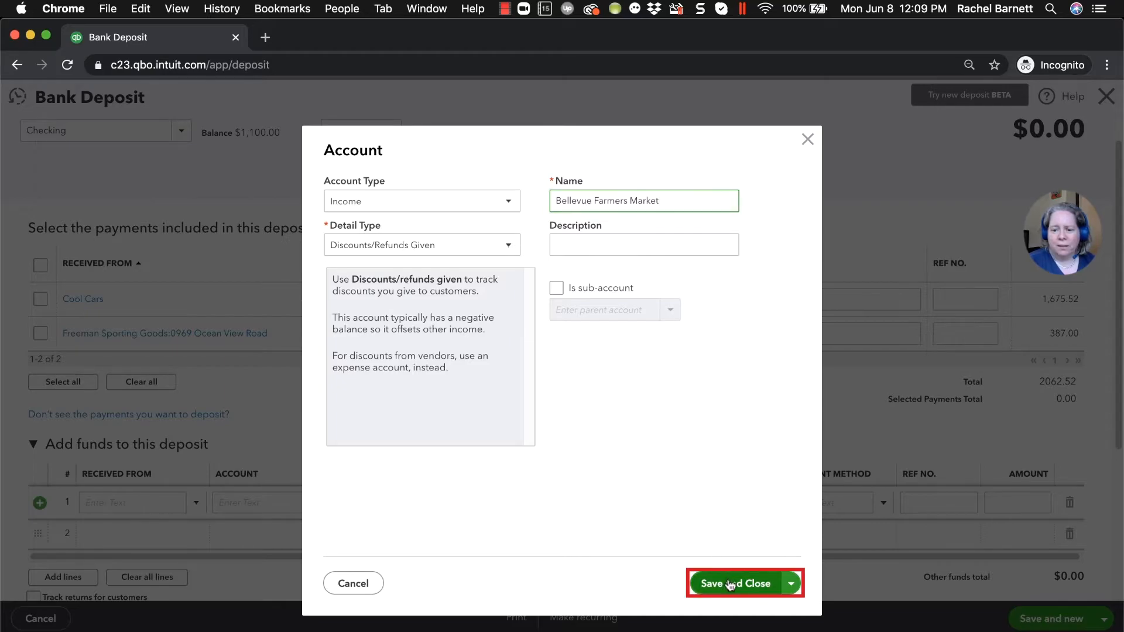
click(737, 583)
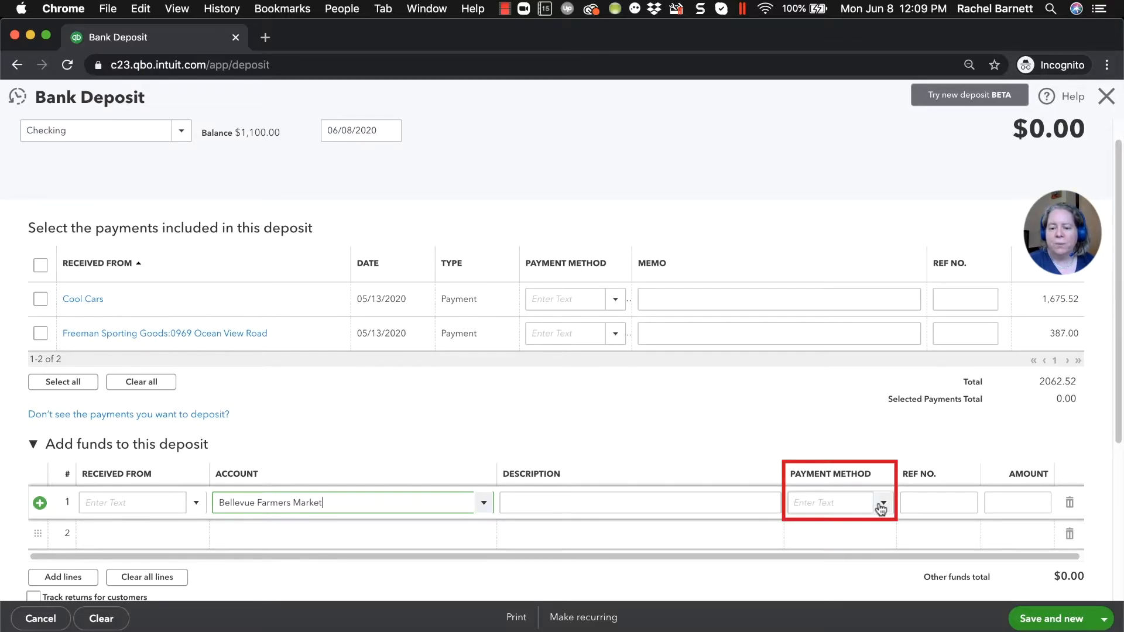
Save and close the $1,000.00 cash deposit to Bellevue Farmers Market
click(883, 502)
text(1,000)
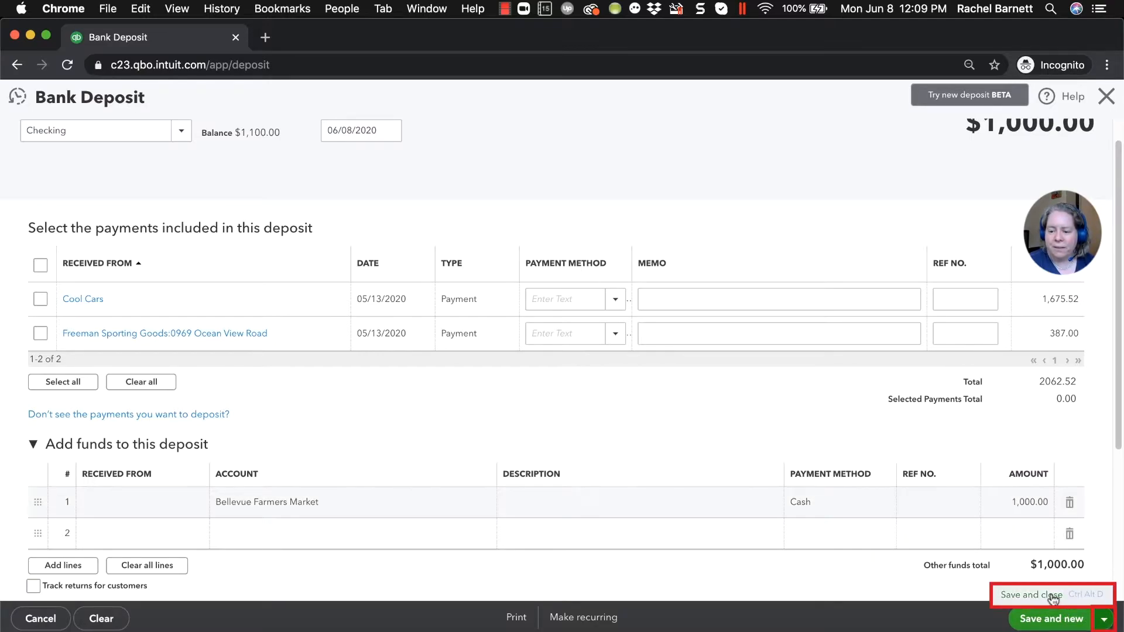
click(1031, 595)
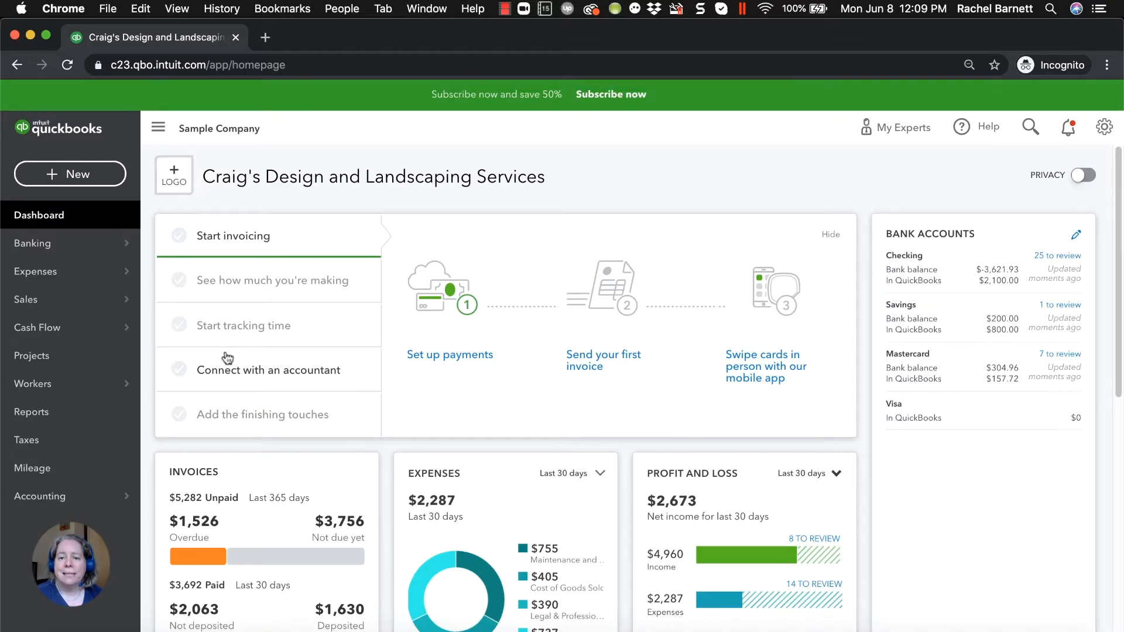
mouse_move(203, 356)
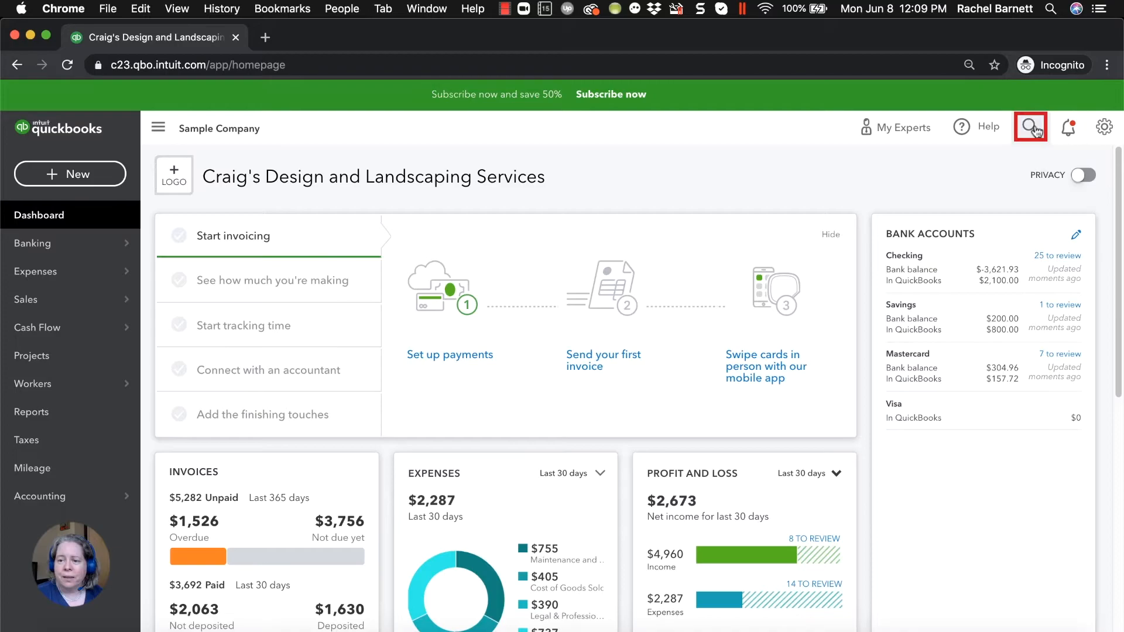
Reopen the deposit, add new customer Bellevue Farmers Market Customers as Received From, and save again
click(1031, 127)
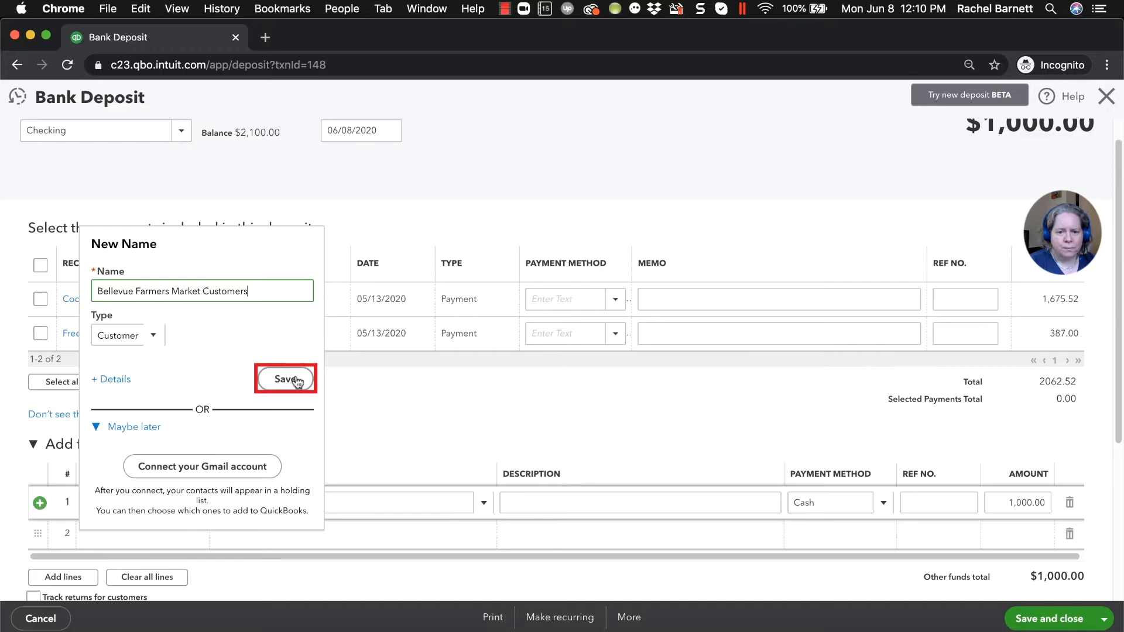
click(286, 378)
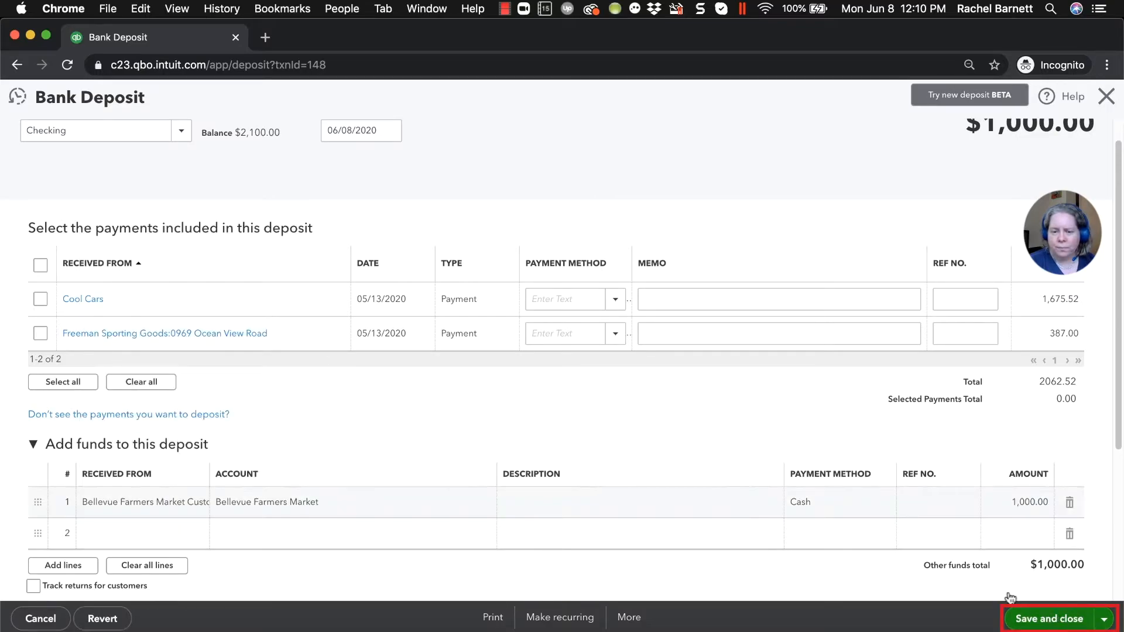
click(1050, 618)
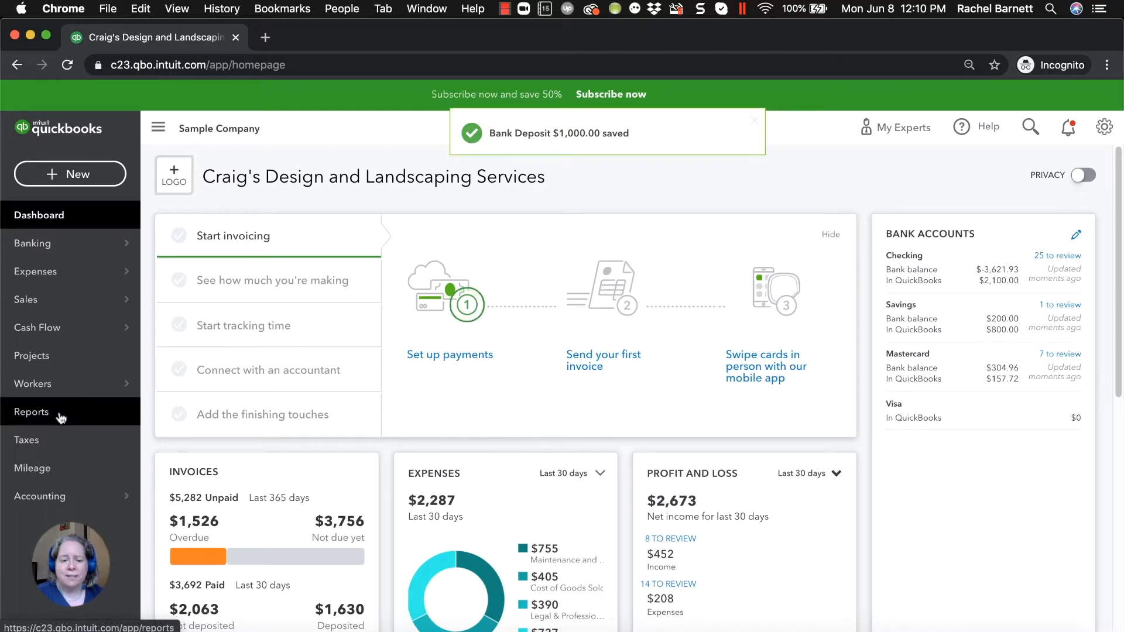
click(31, 411)
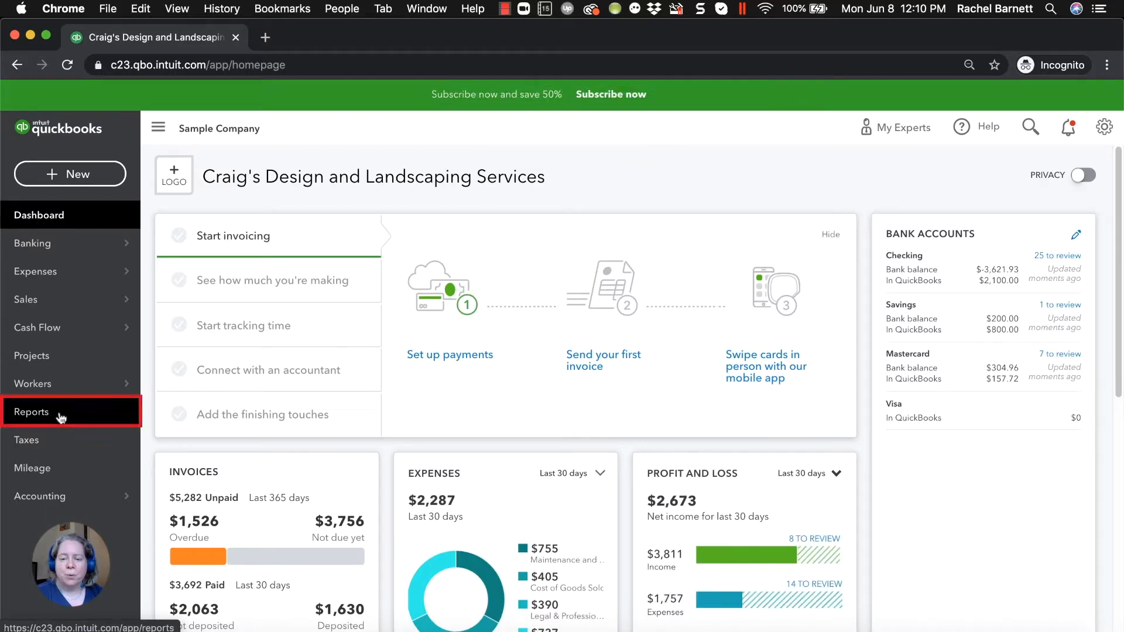
Run a Profit and Loss report for 06/08/2020 showing $1,000 Bellevue Farmers Market income
click(30, 411)
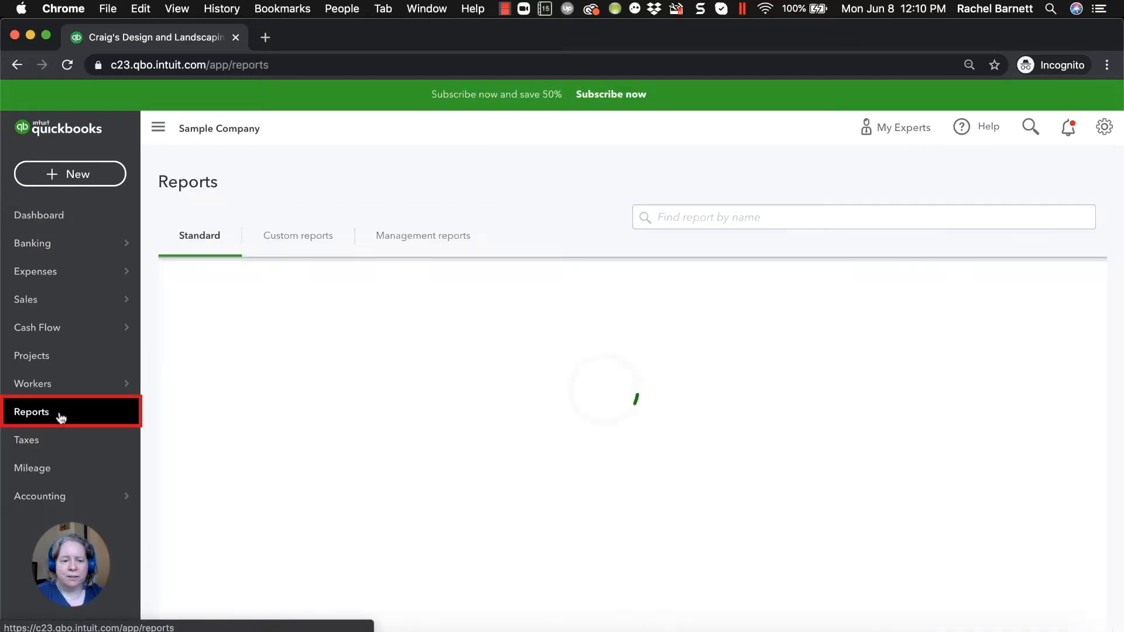
click(32, 411)
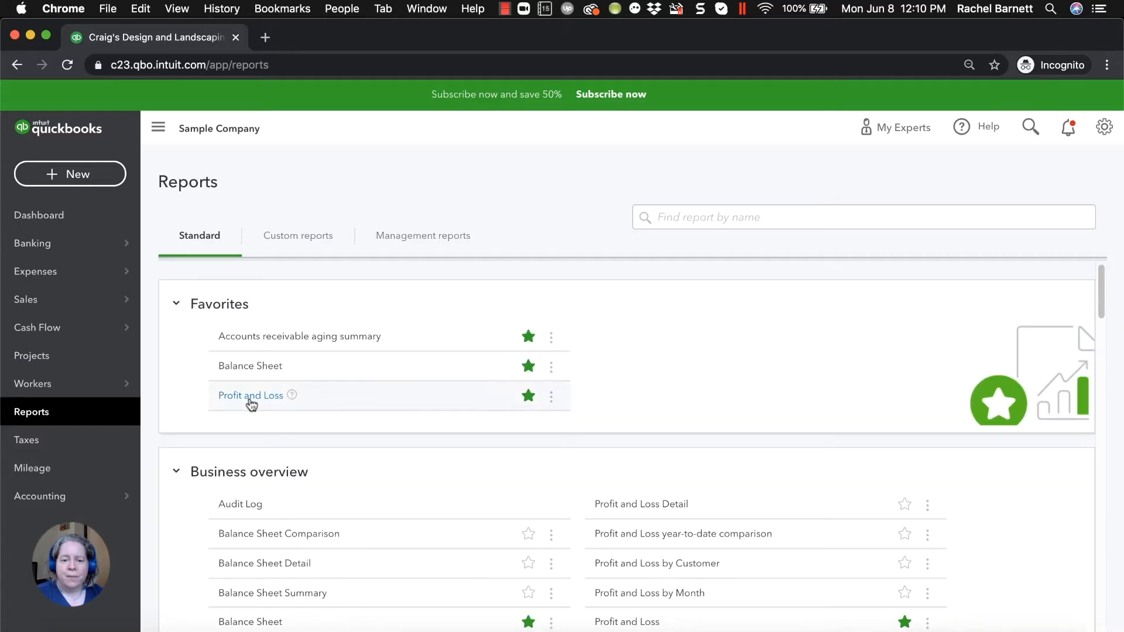
click(250, 395)
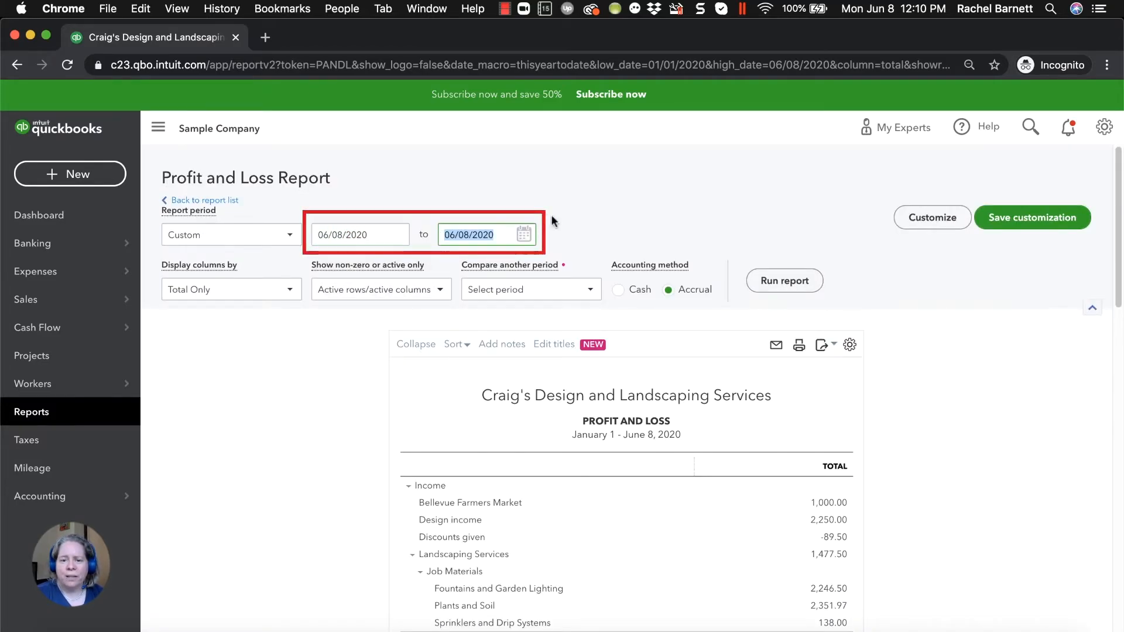
click(783, 279)
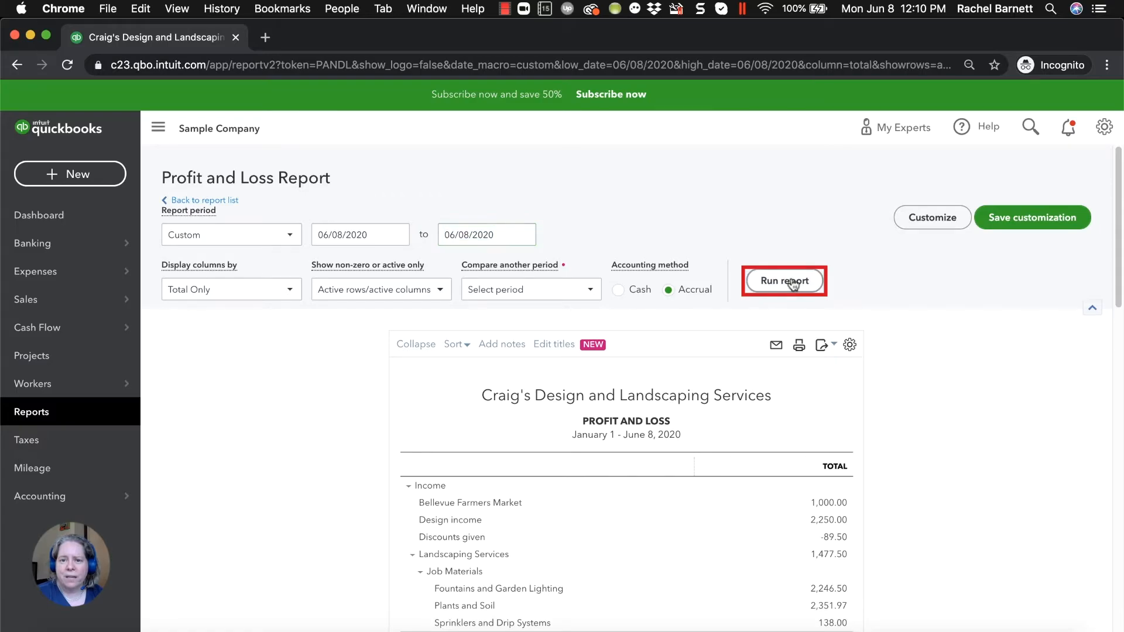
click(785, 280)
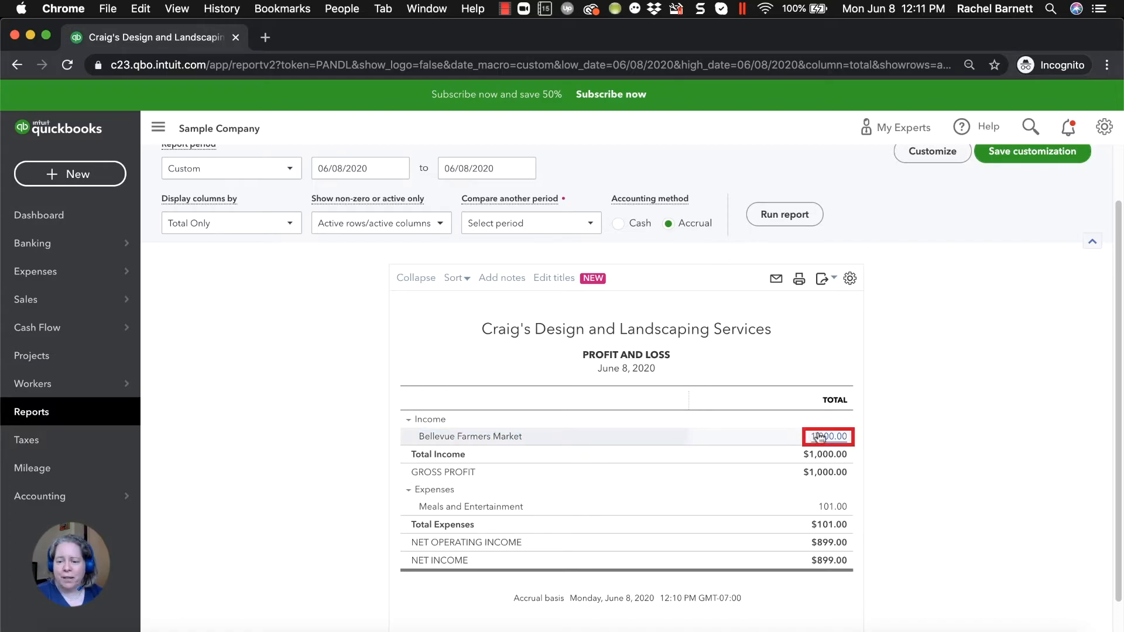
Drill into the $1,000.00 income to the Transaction Report, view the deposit, and return
click(828, 437)
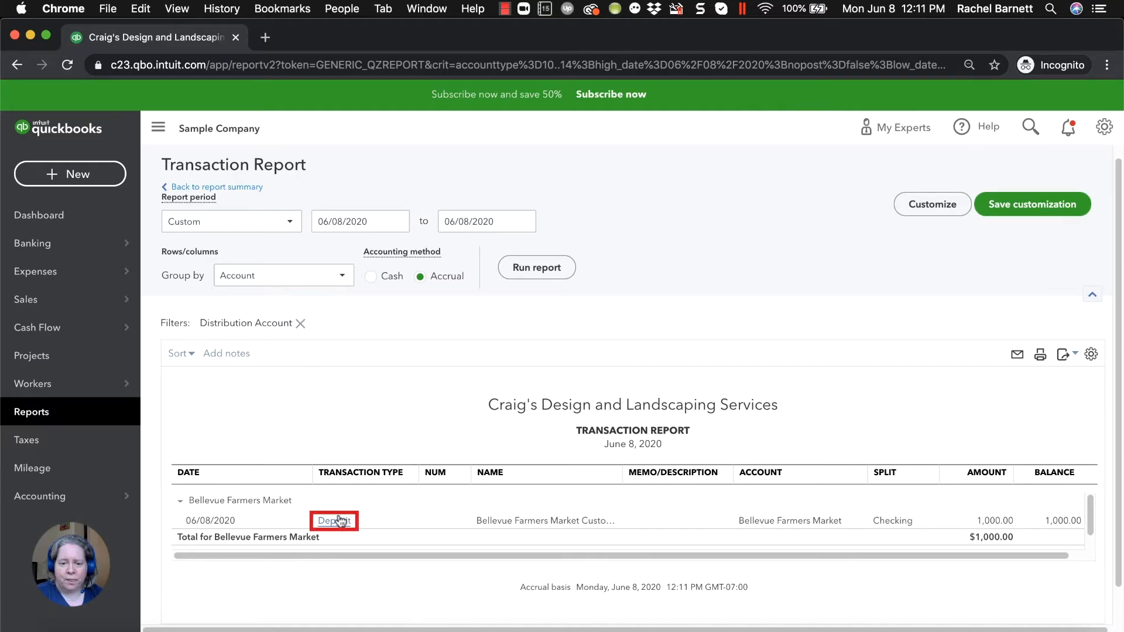
click(333, 520)
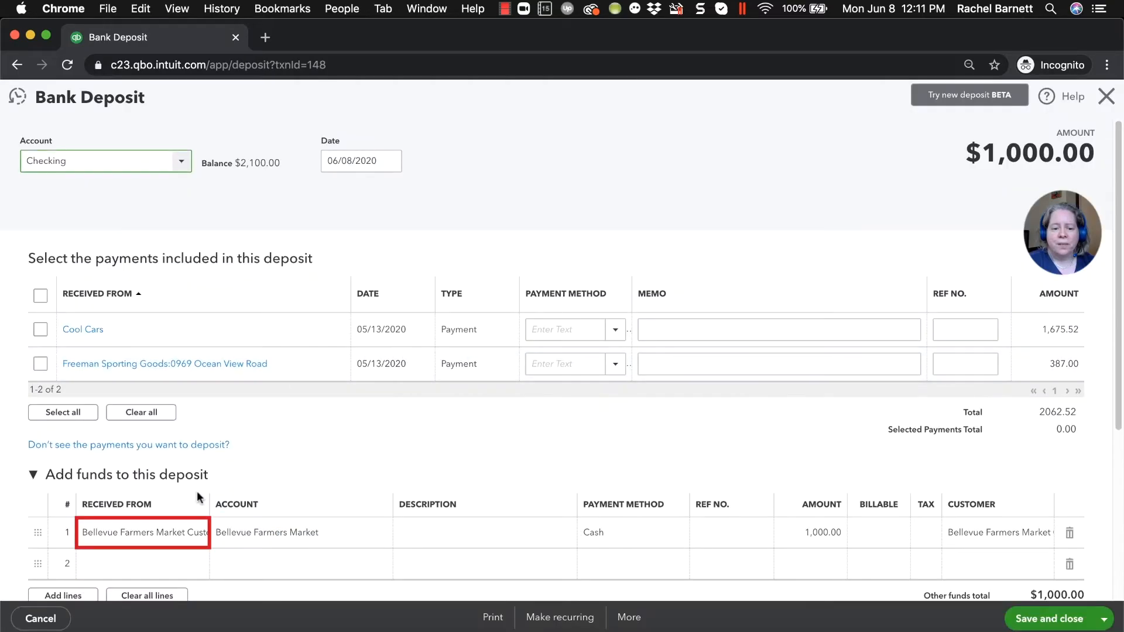
click(139, 532)
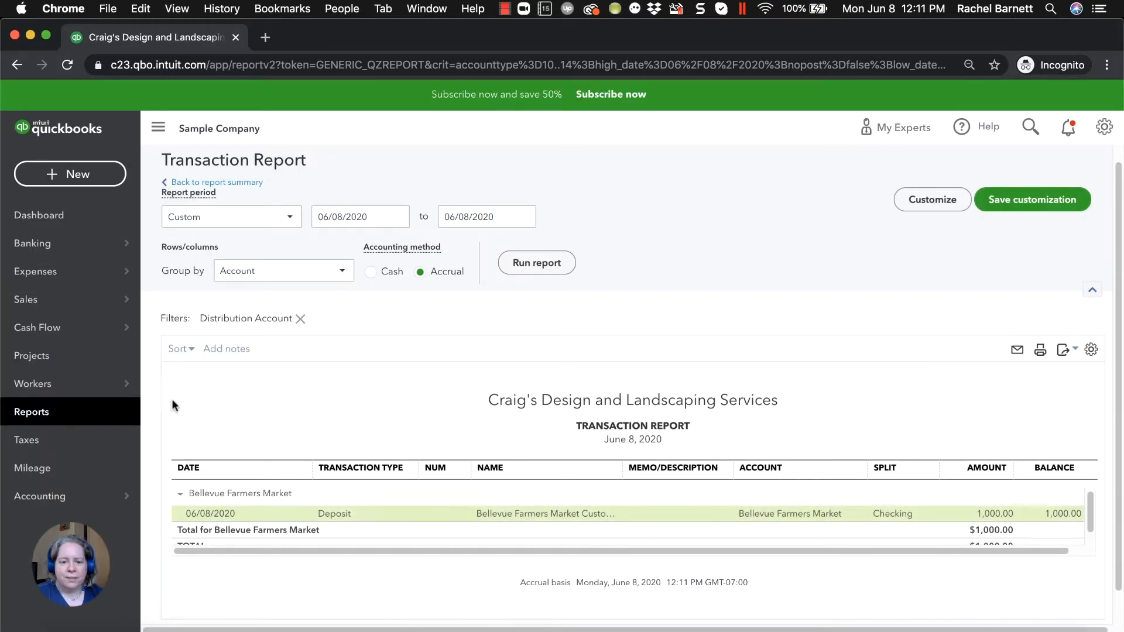
mouse_move(44, 302)
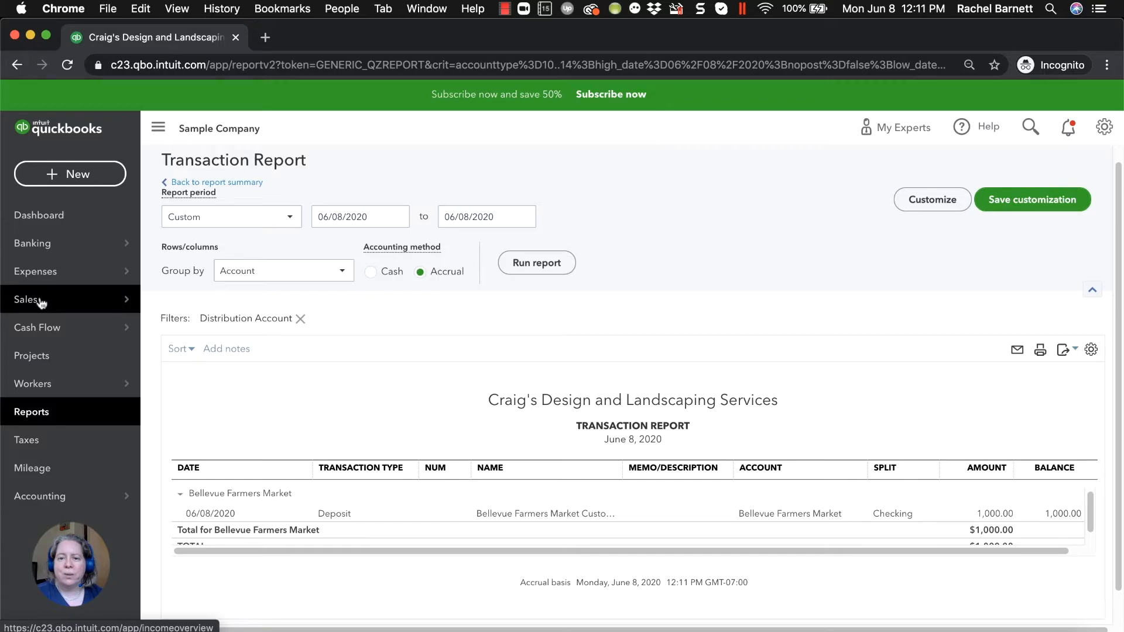
From Sales > Customers, show the Bellevue Farmers Market Customers detail page
click(27, 300)
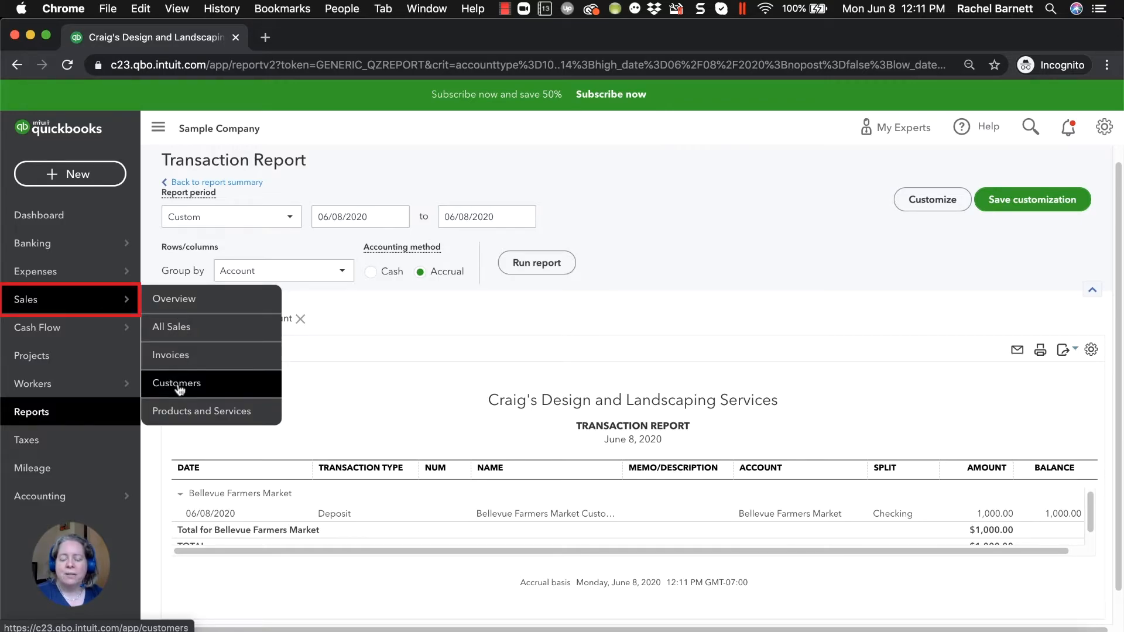
click(177, 383)
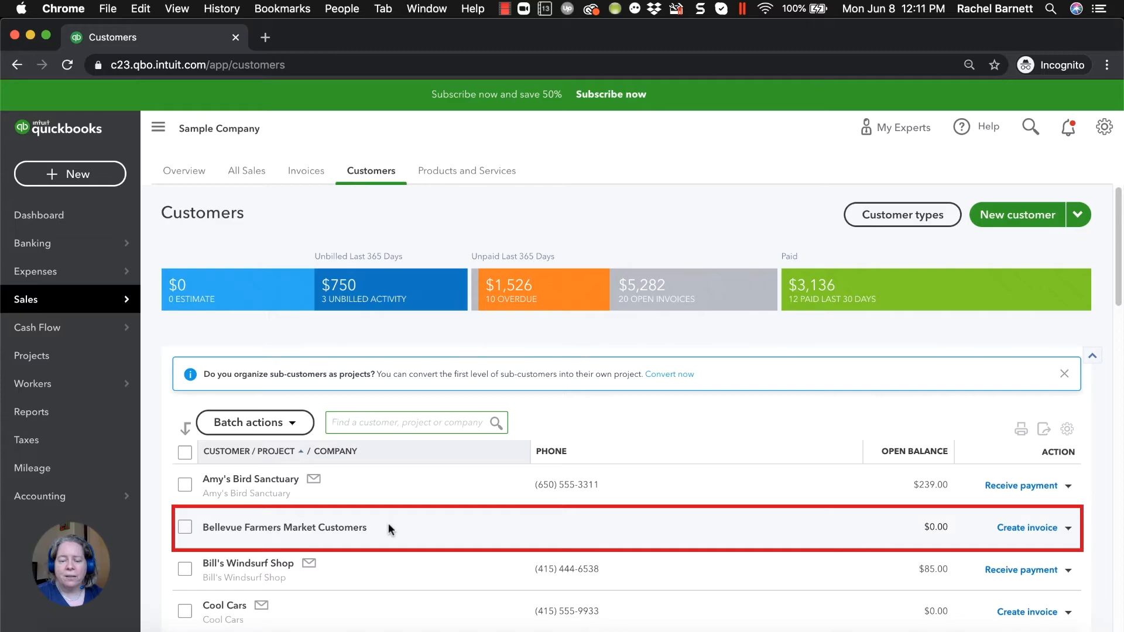
click(282, 527)
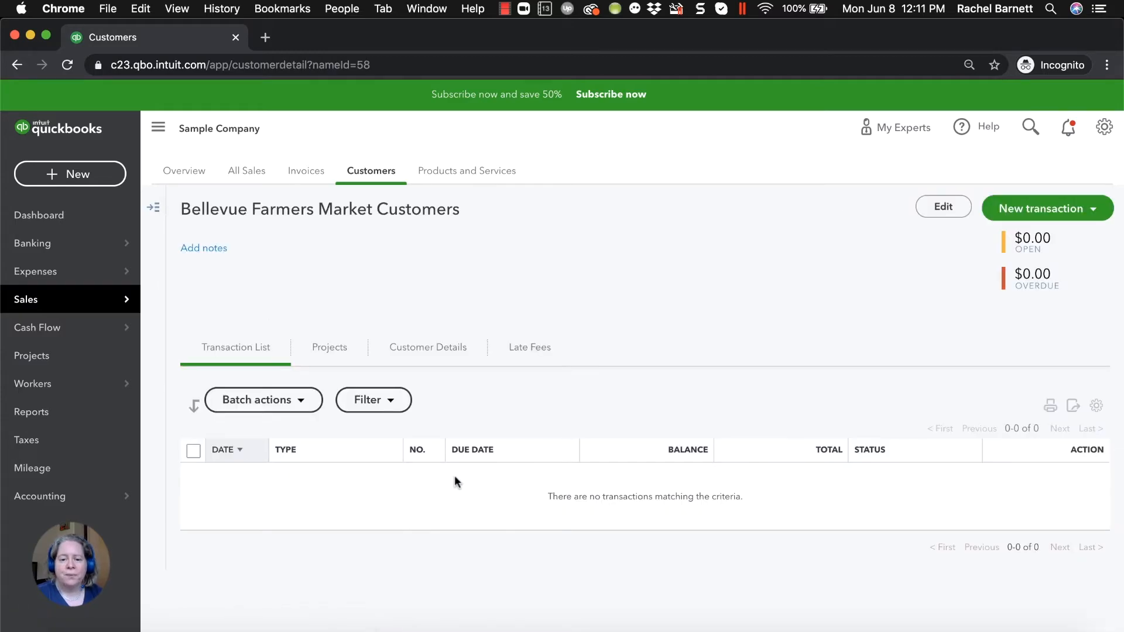
mouse_move(543, 503)
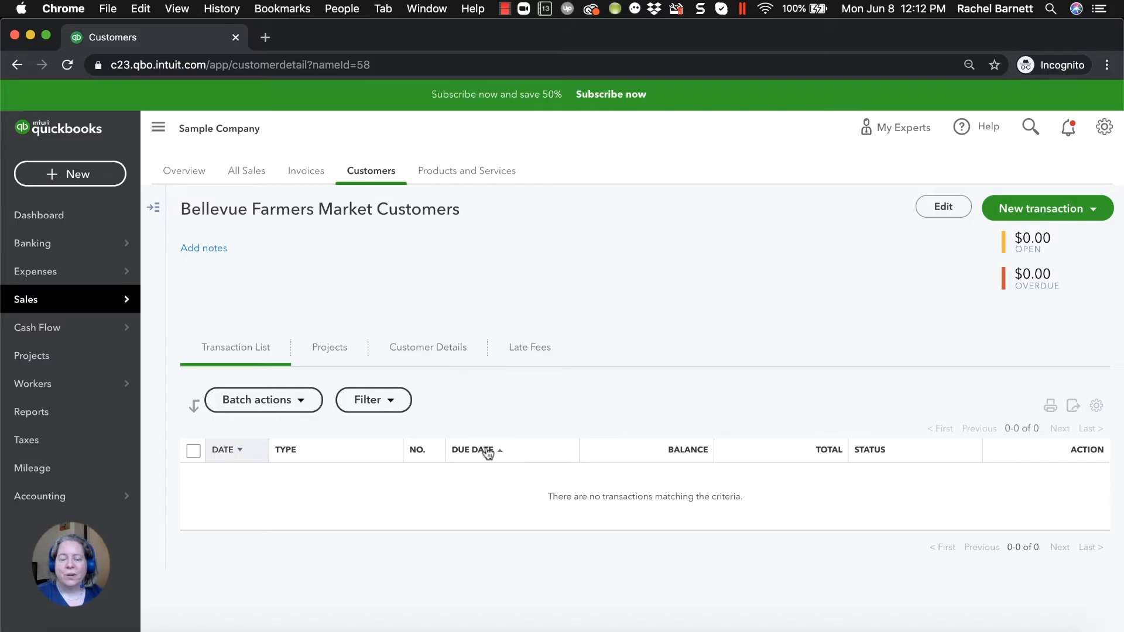
mouse_move(492, 362)
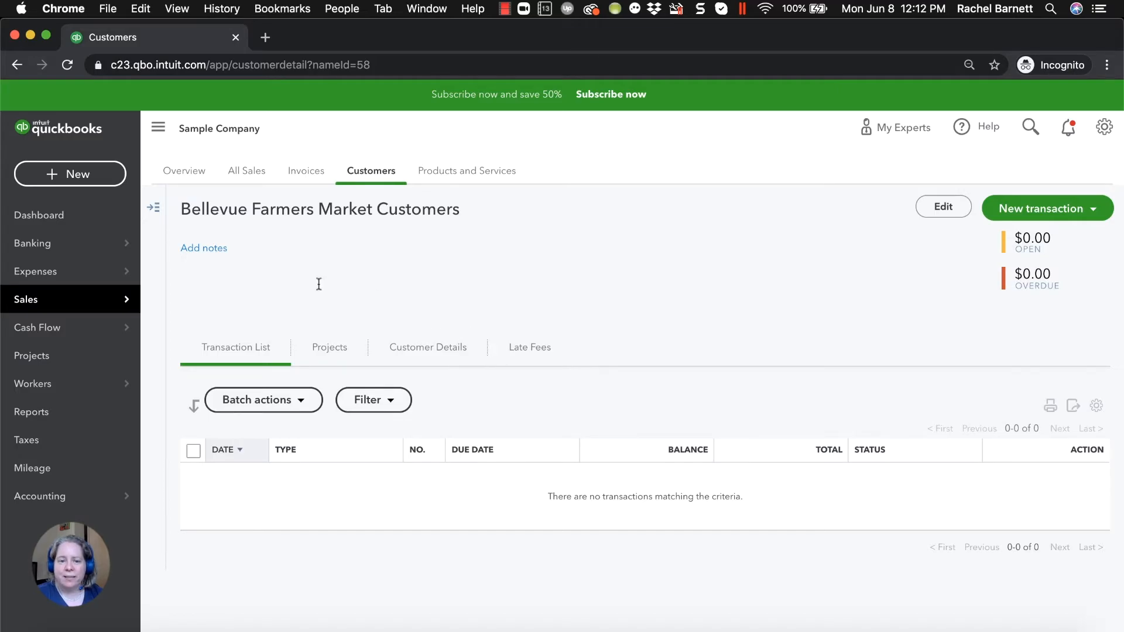
mouse_move(178, 218)
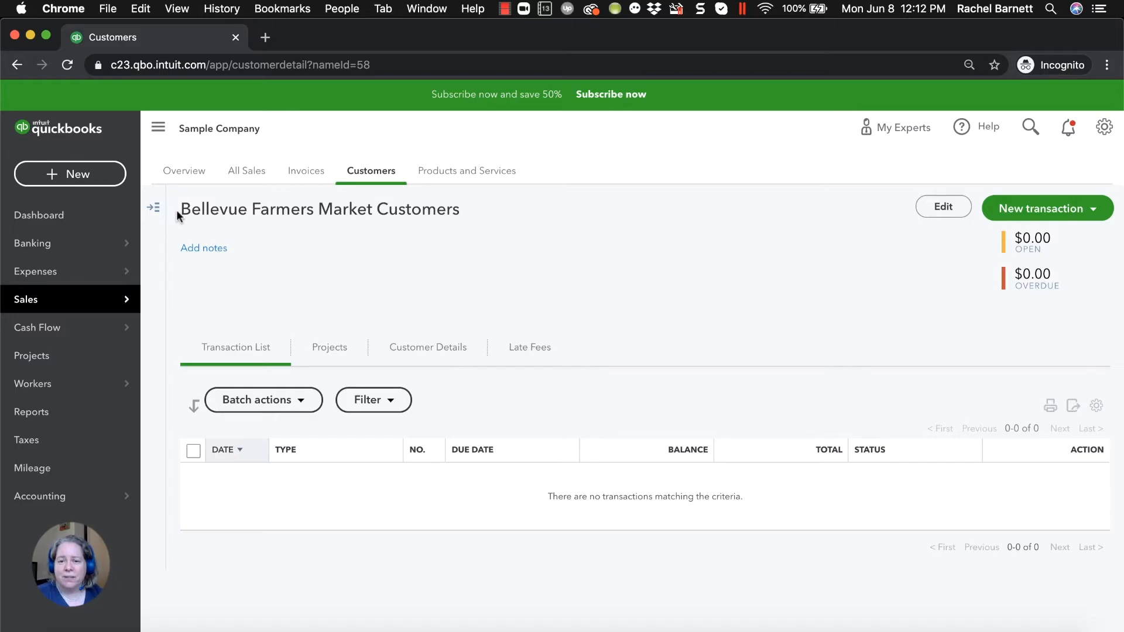
mouse_move(71, 175)
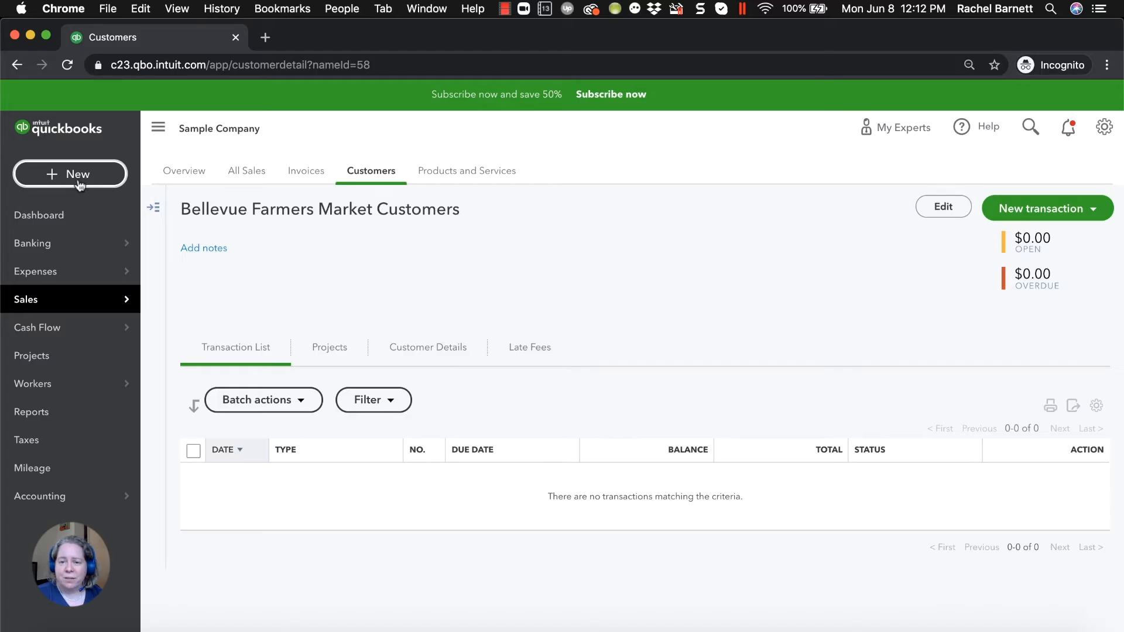
Start a new sales receipt from the + New menu
click(69, 175)
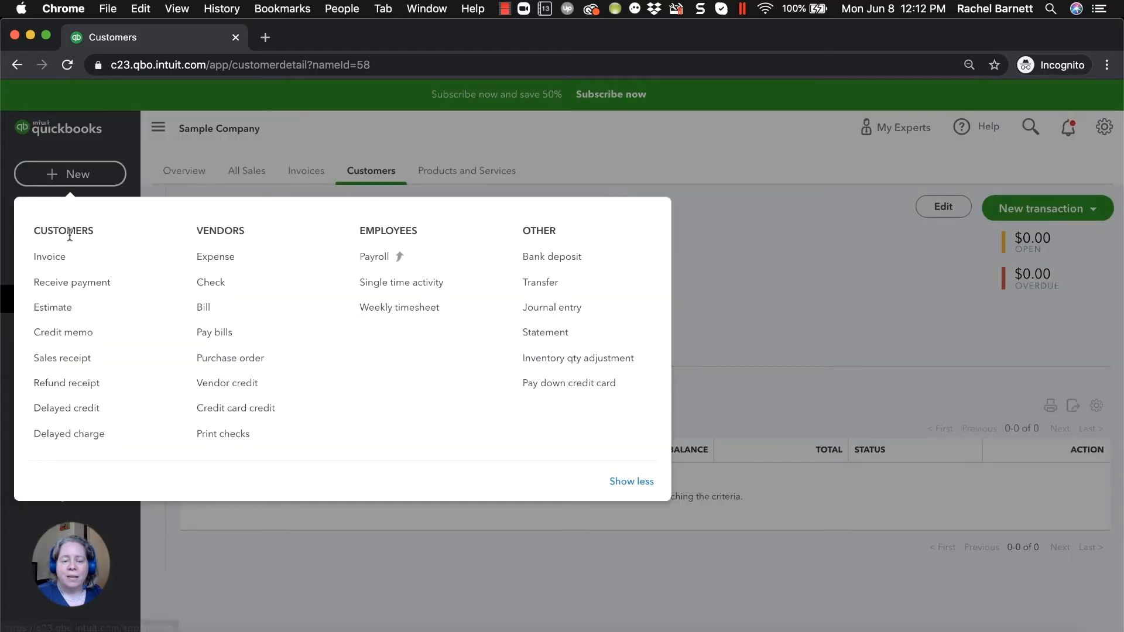
mouse_move(62, 359)
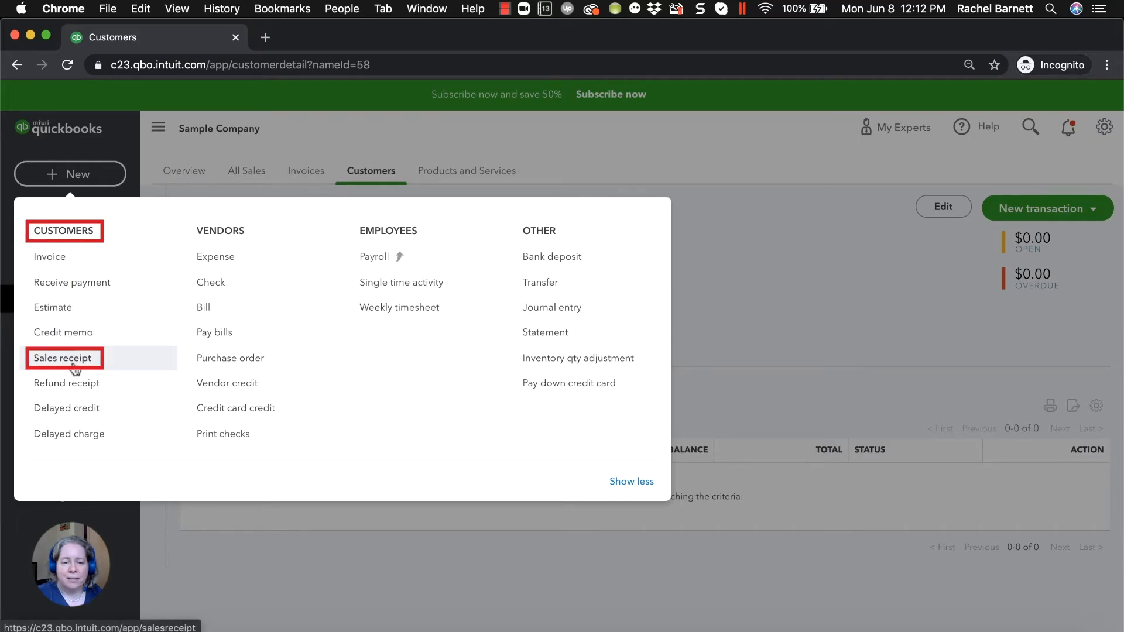
click(63, 359)
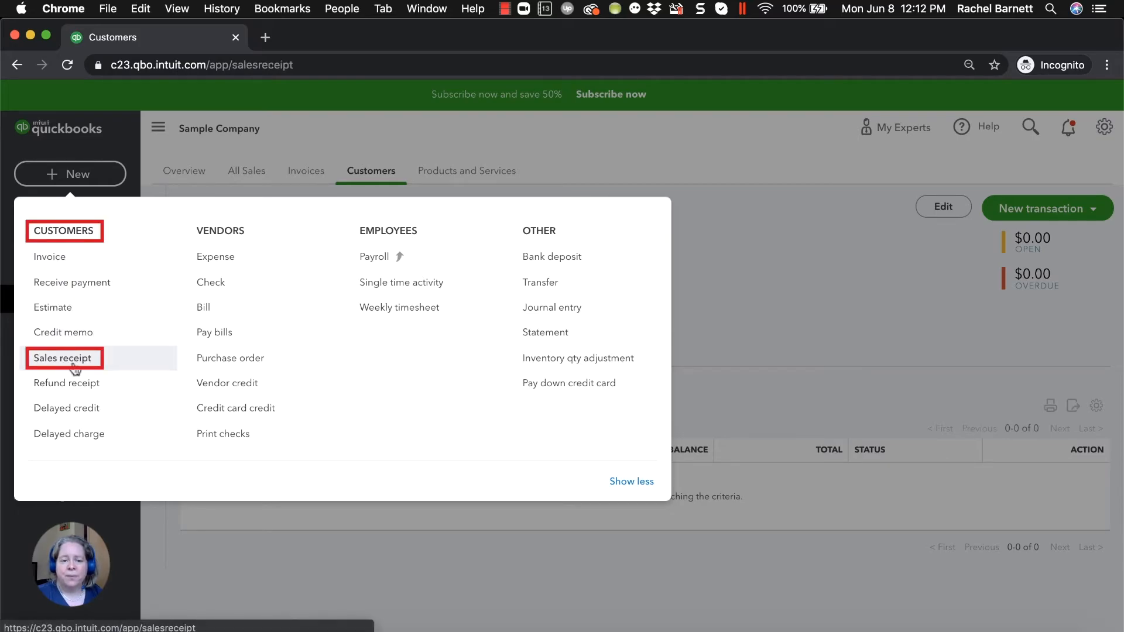
Make the receipt for Cool Cars, paid in Cash and deposited to Checking
click(62, 358)
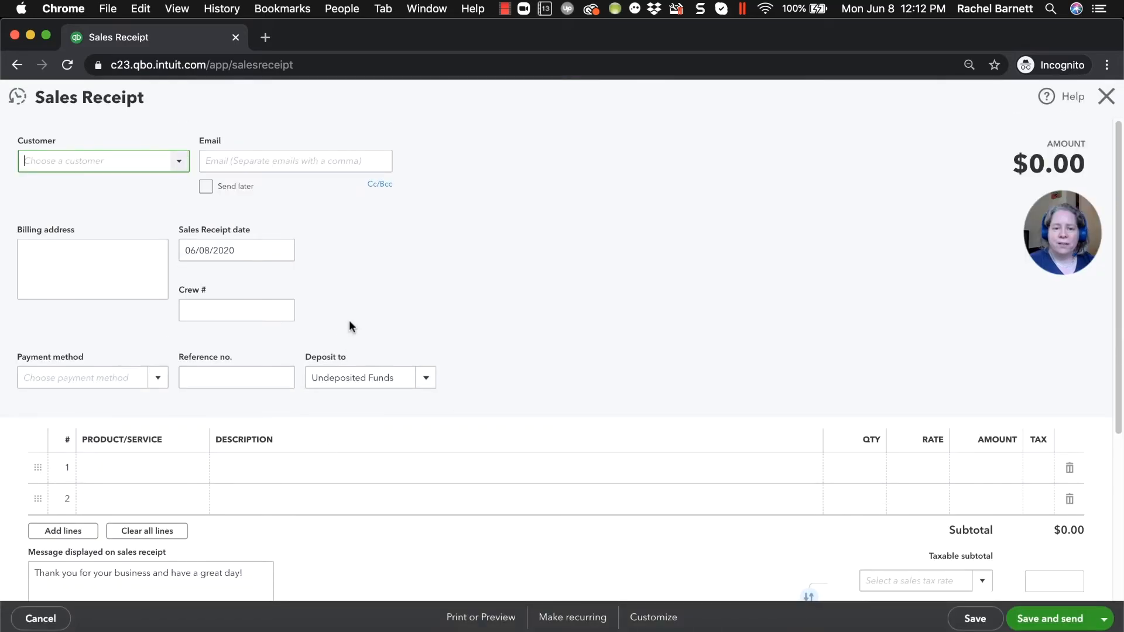
text(co)
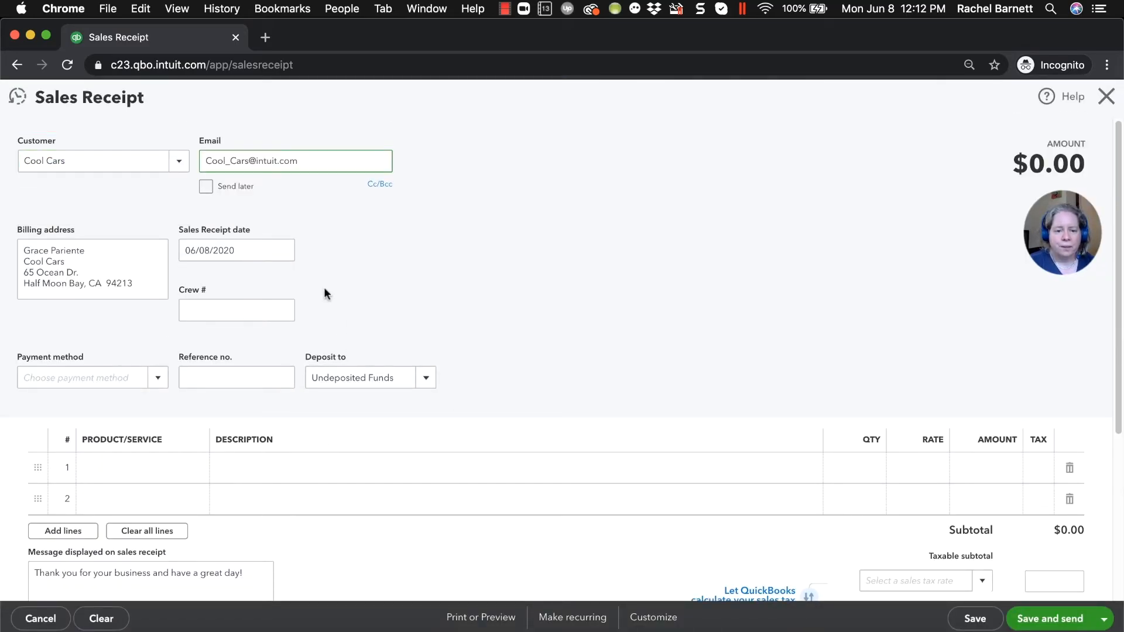
click(295, 160)
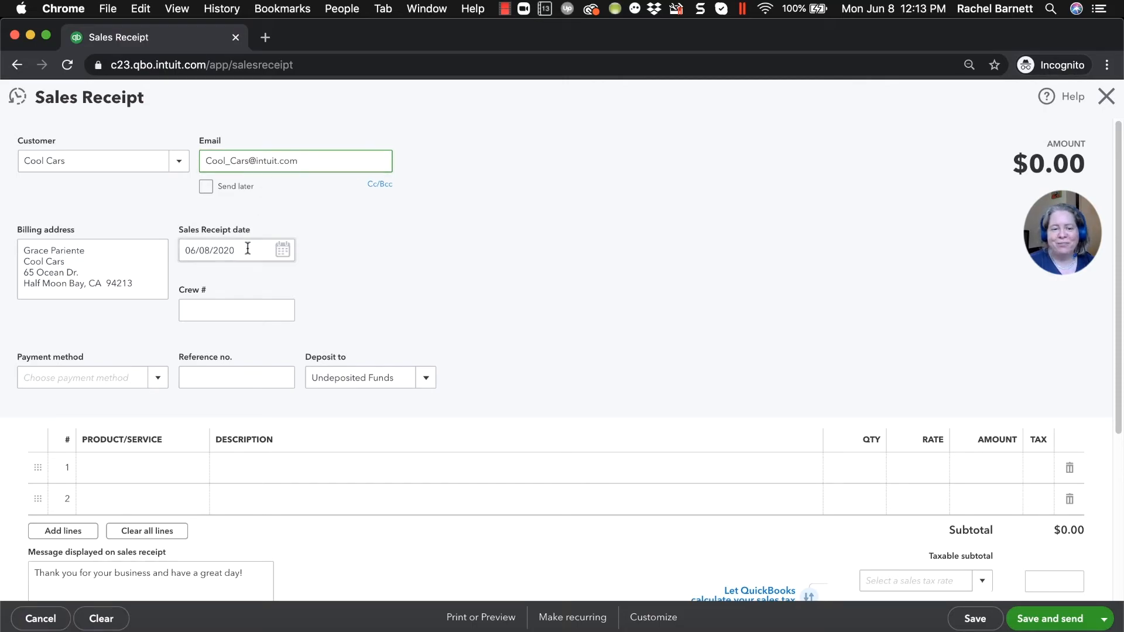
click(371, 377)
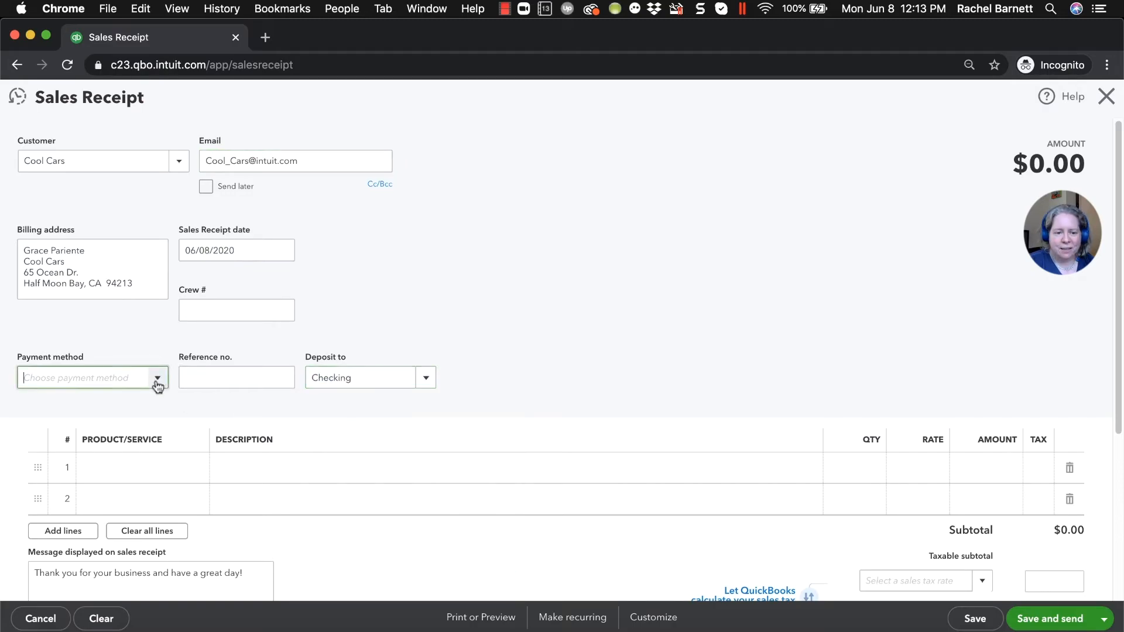
click(82, 378)
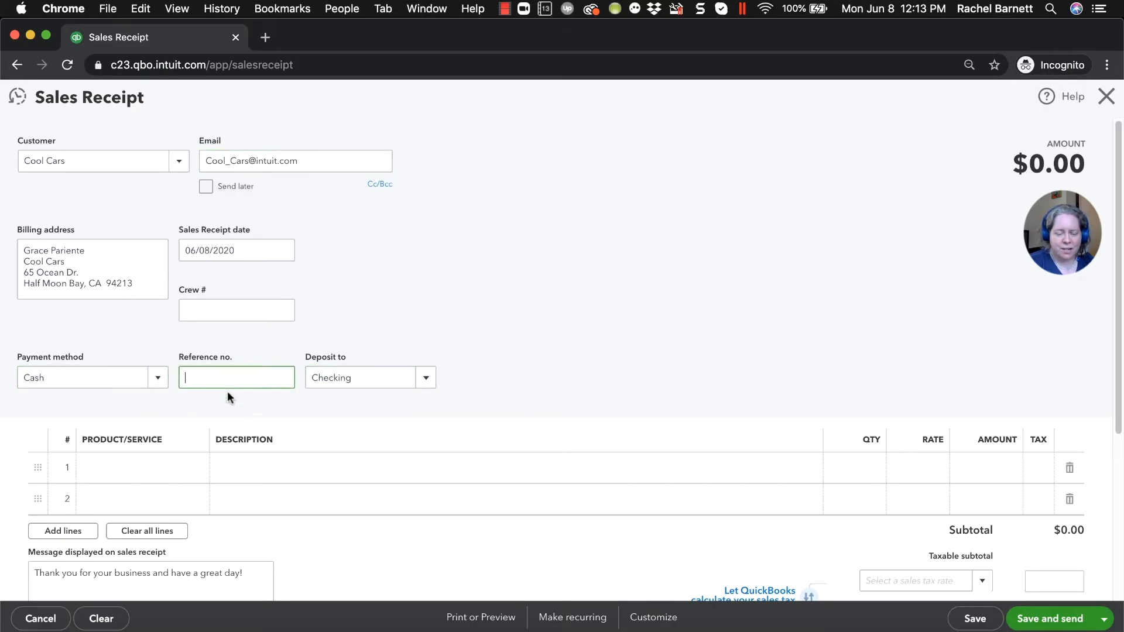
click(139, 468)
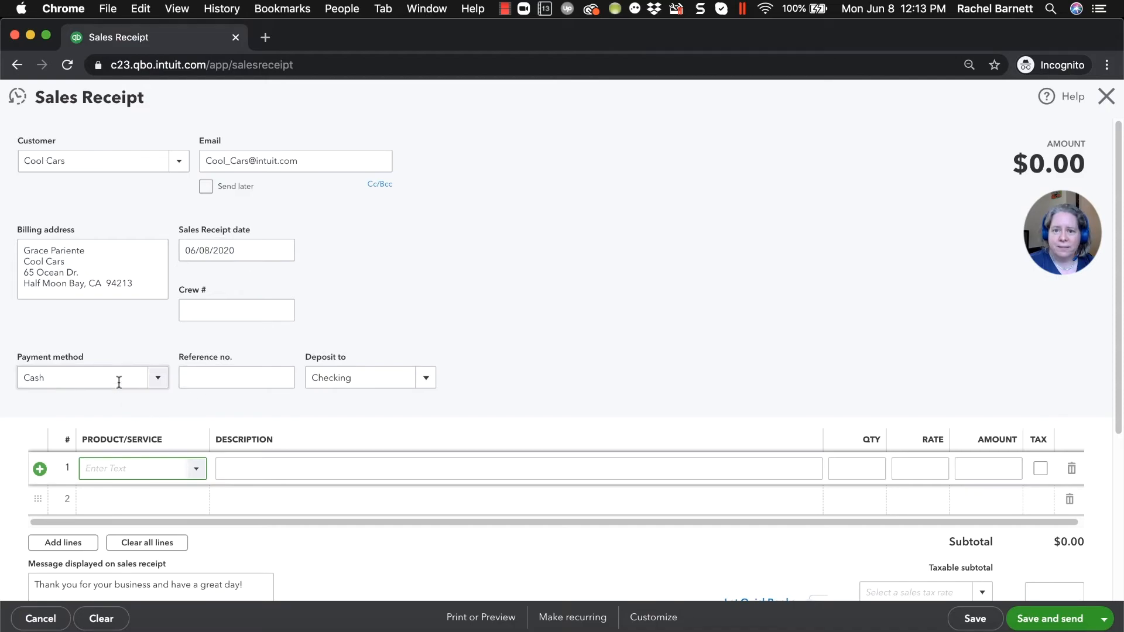
mouse_move(371, 379)
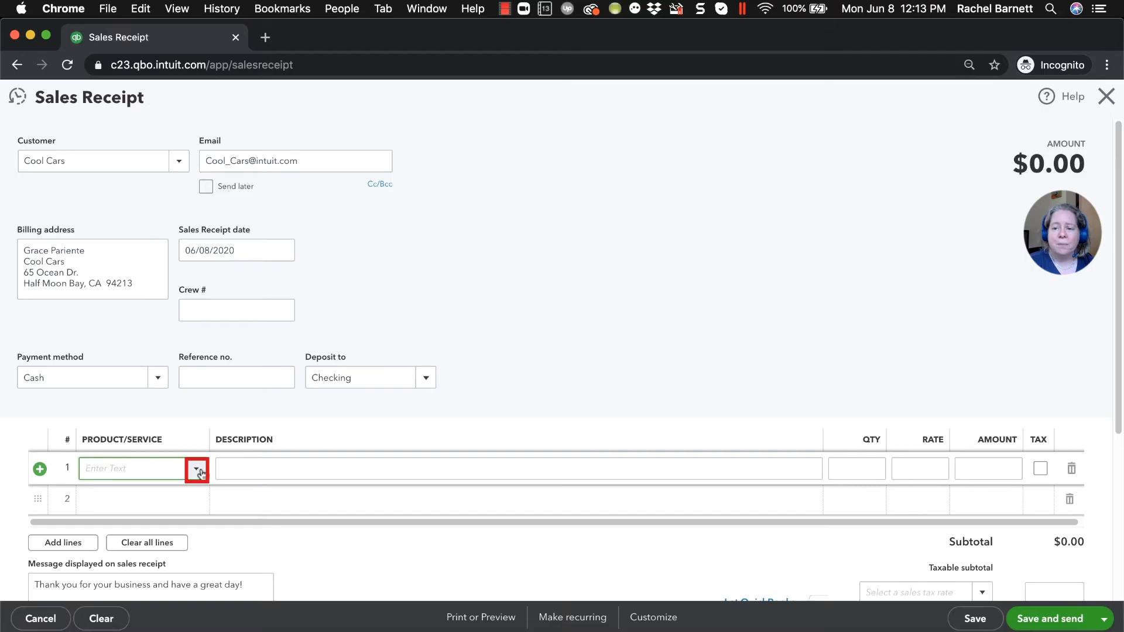
Add a Design line at rate 75 and save and close sales receipt 1038
click(196, 468)
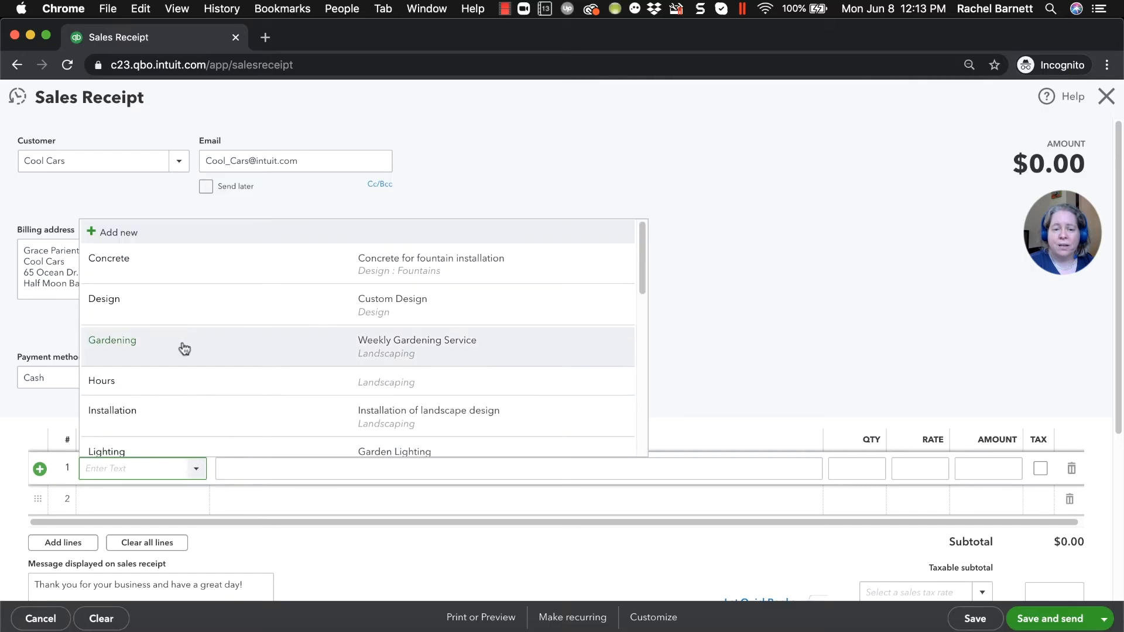
mouse_move(159, 306)
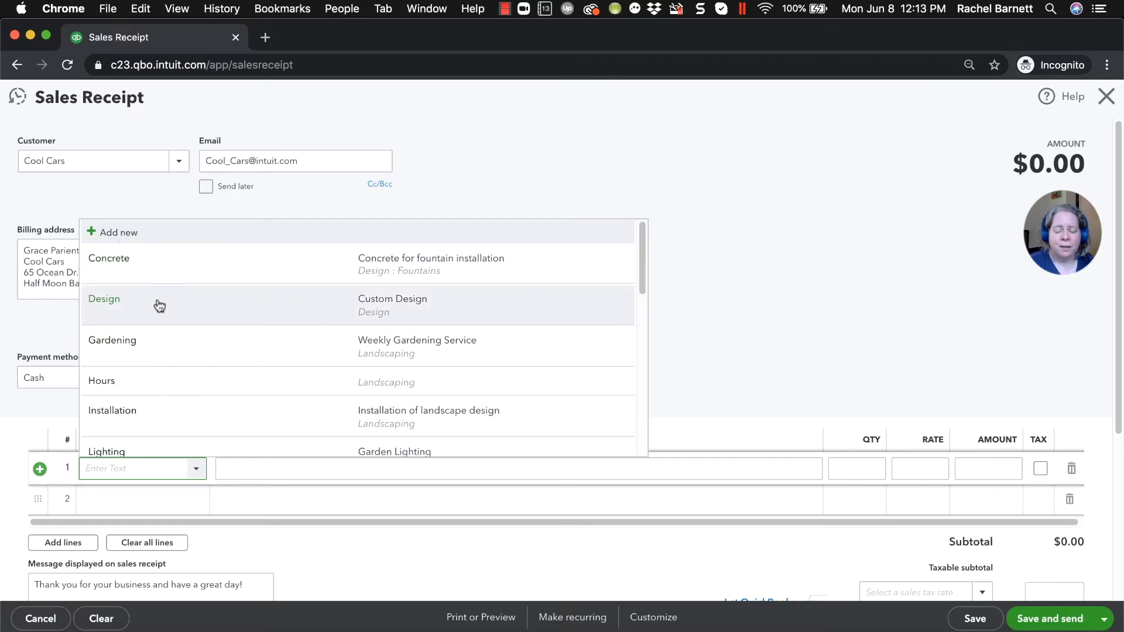
click(105, 299)
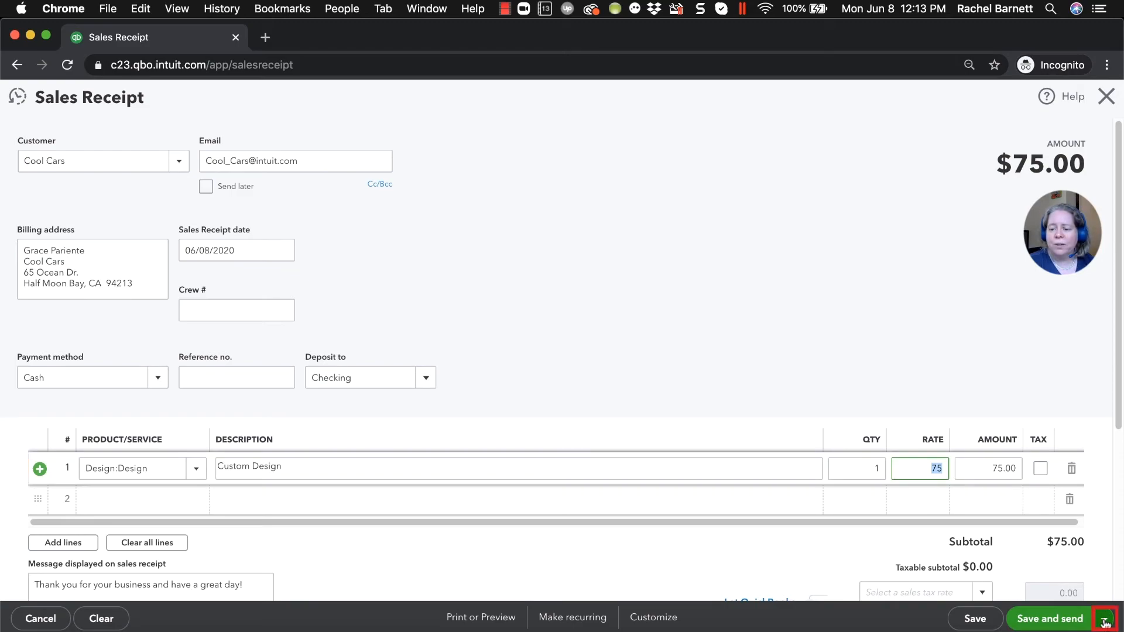
click(1104, 619)
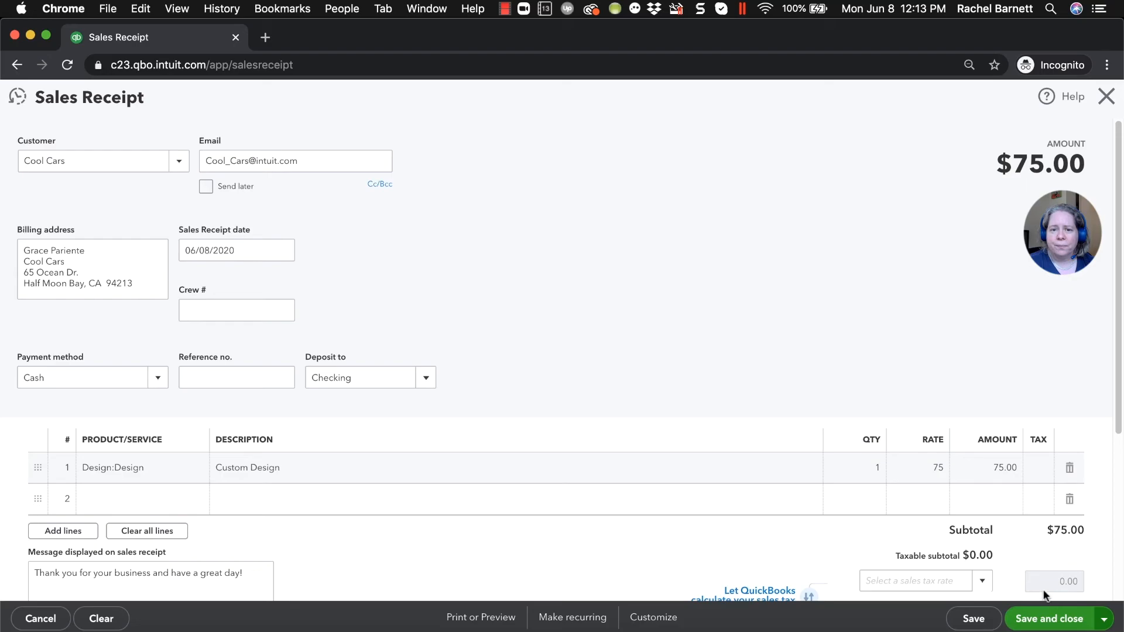
click(1049, 619)
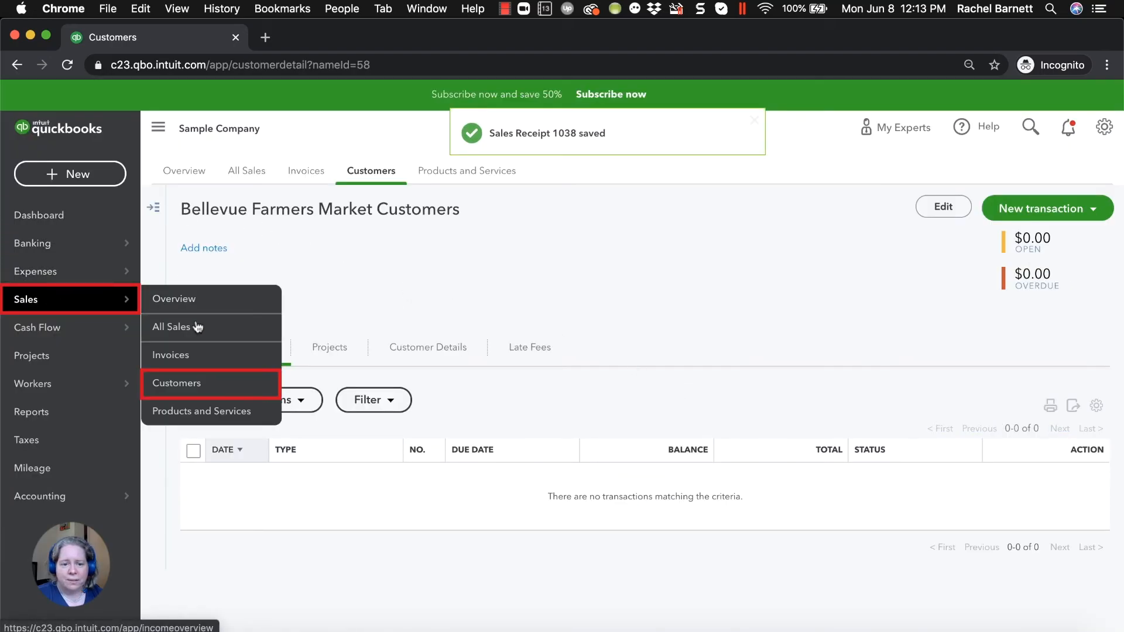
Find Cool Cars in the customer list and reopen its paid $75 Sales Receipt 1038
click(176, 383)
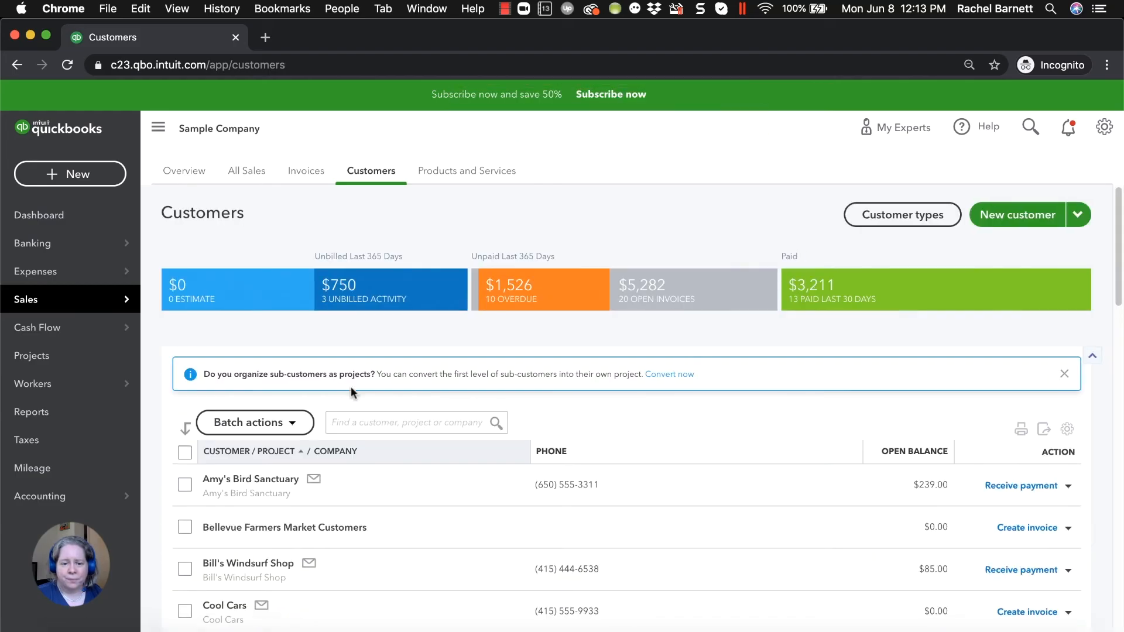
text(cool)
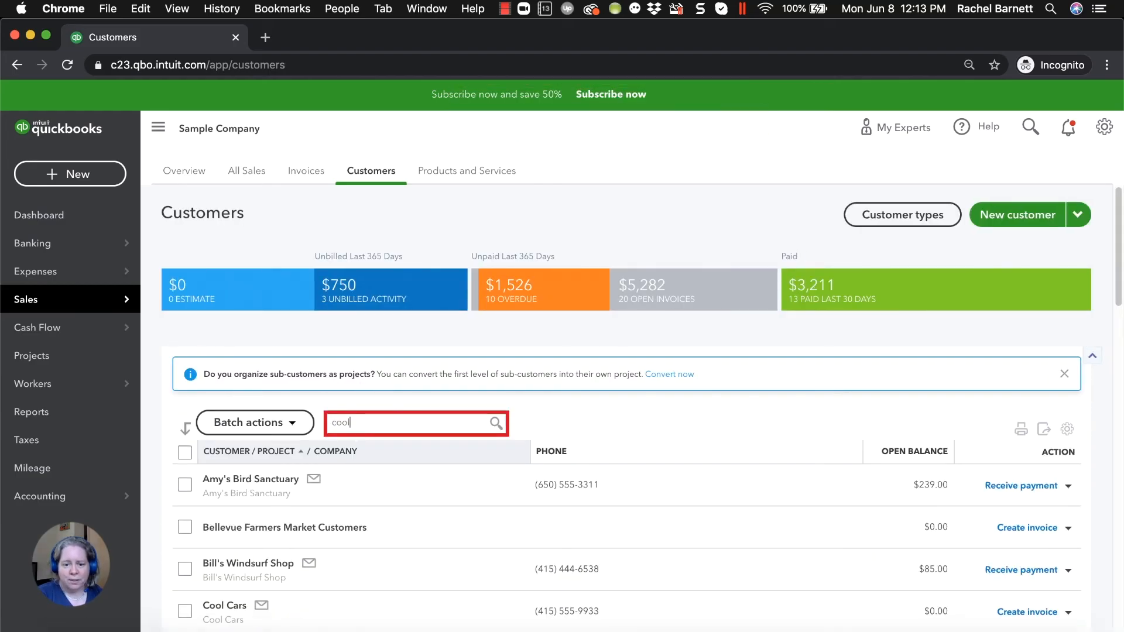
text(cool)
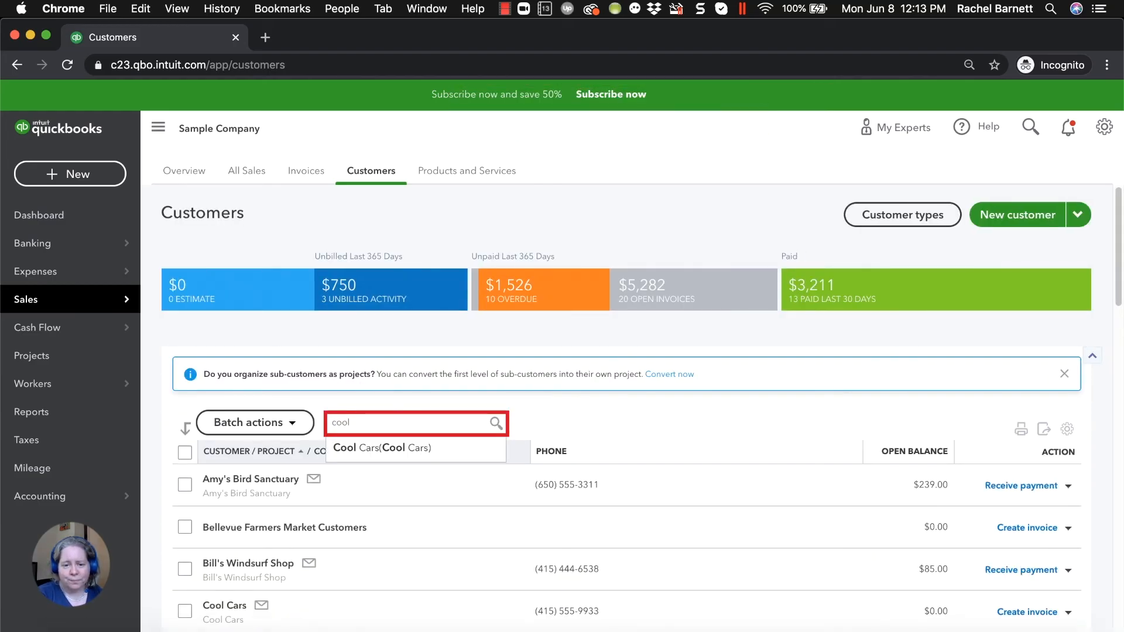
click(384, 448)
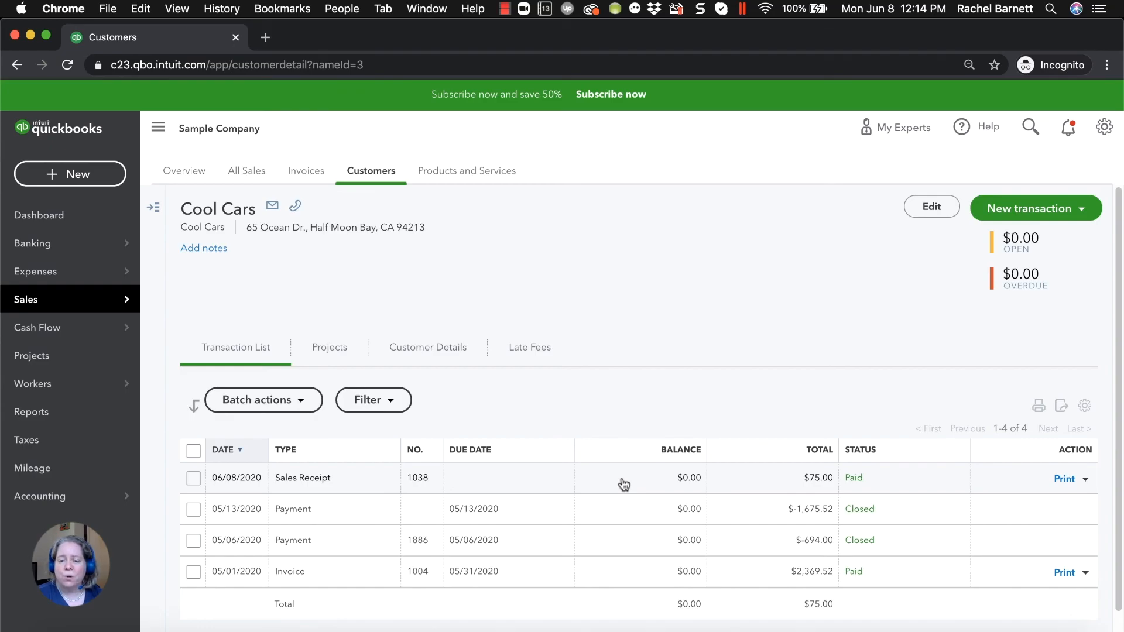
click(302, 478)
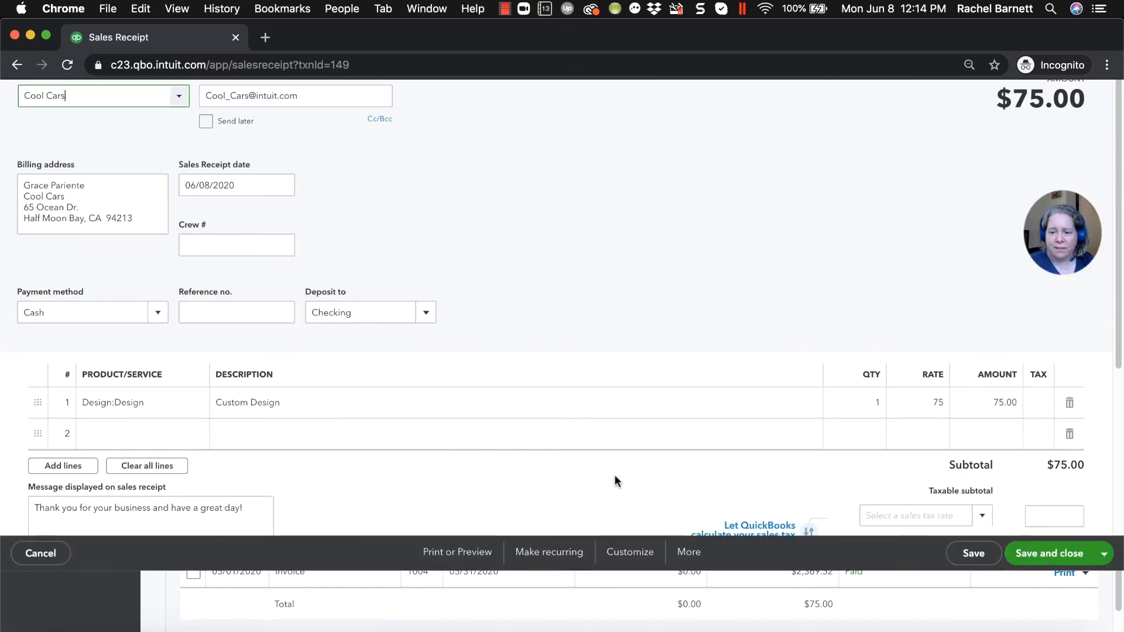